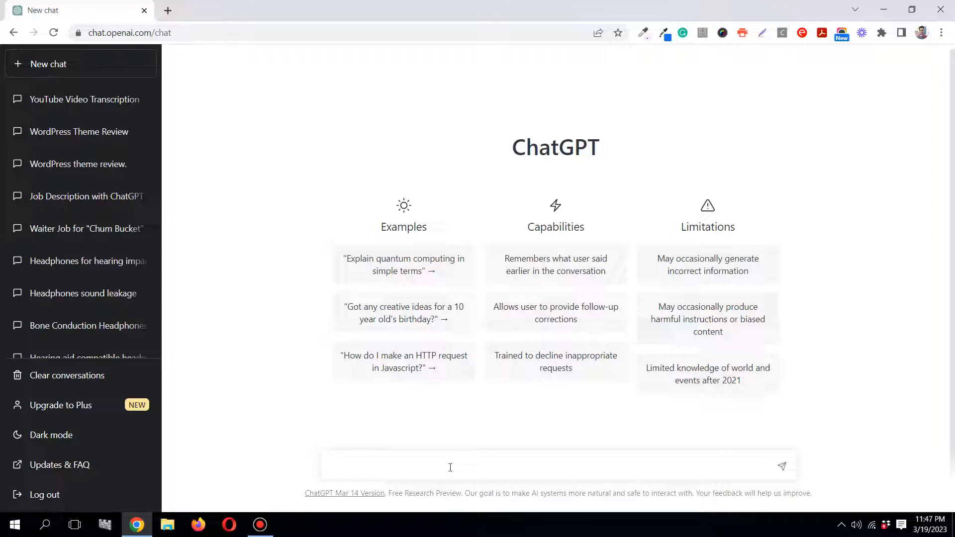
# Begin the prompt: 'Write a research proposal submitting to professor James Smith,'
pyautogui.click(450, 467)
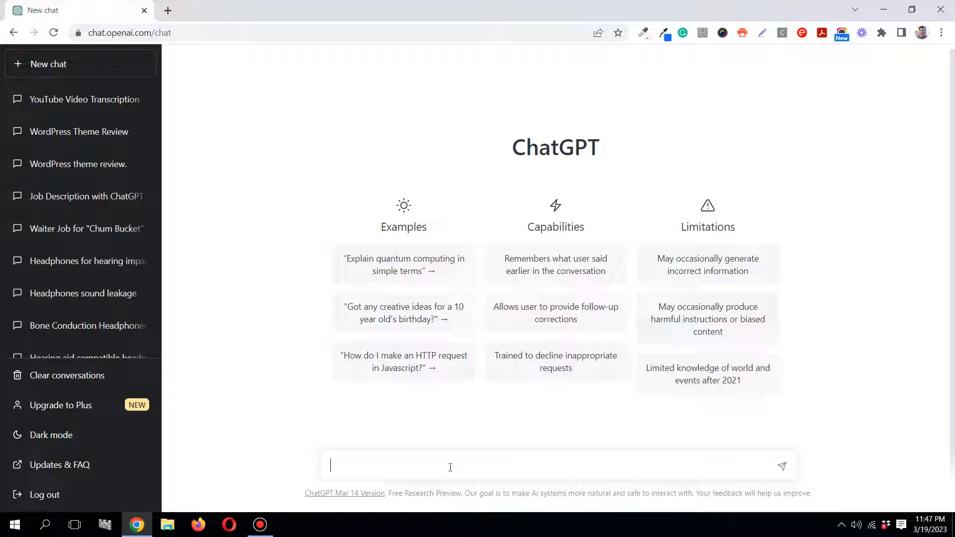
pyautogui.write('Write a')
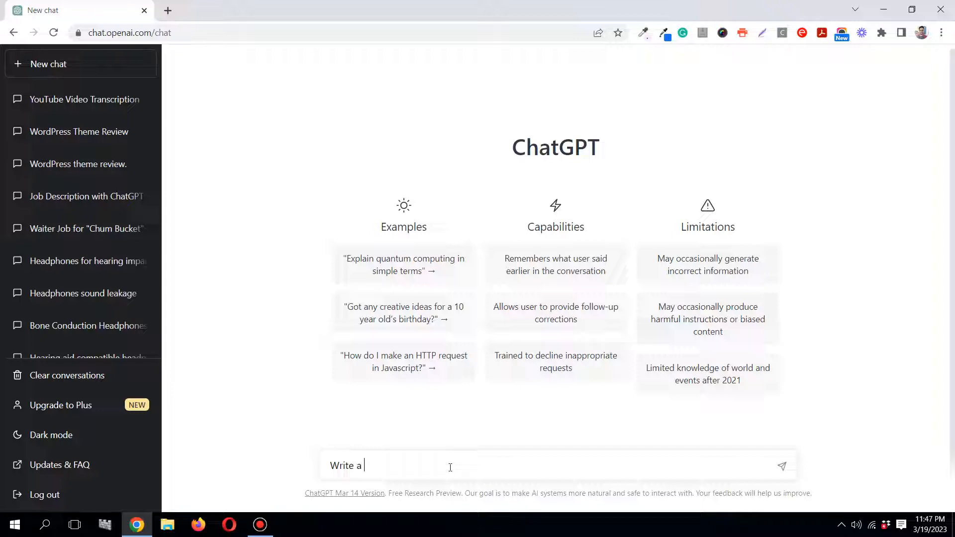
pyautogui.write('rese')
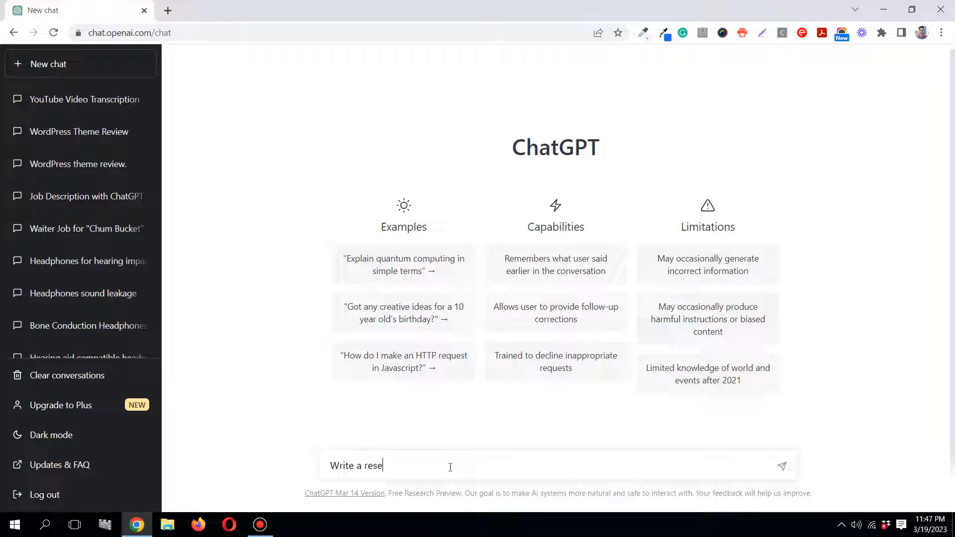
pyautogui.write('arch pro')
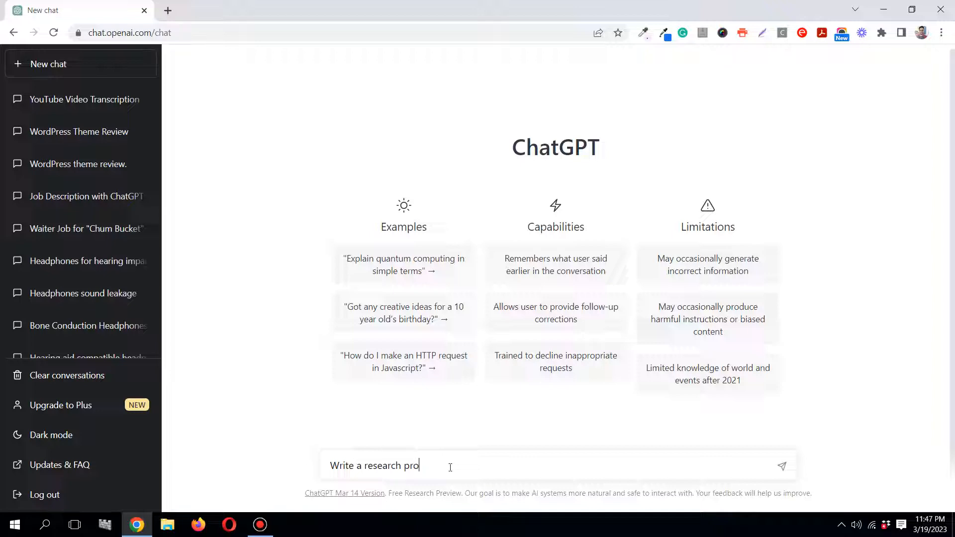
pyautogui.write('posal')
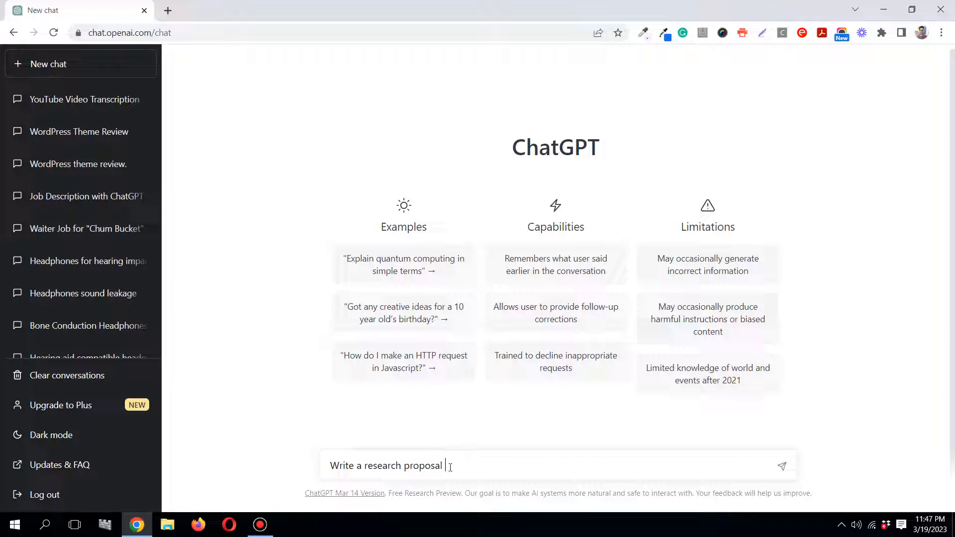
pyautogui.write('sub')
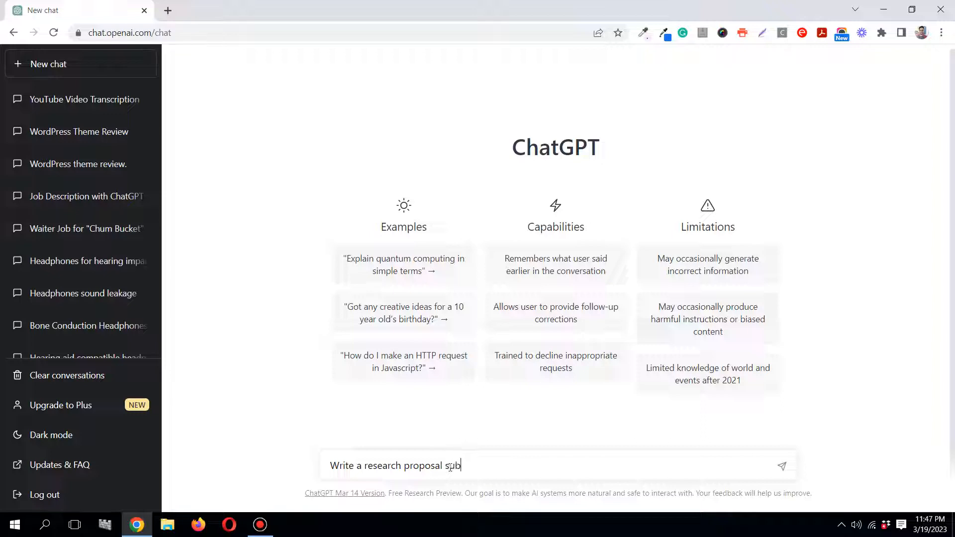
pyautogui.write('mitting to')
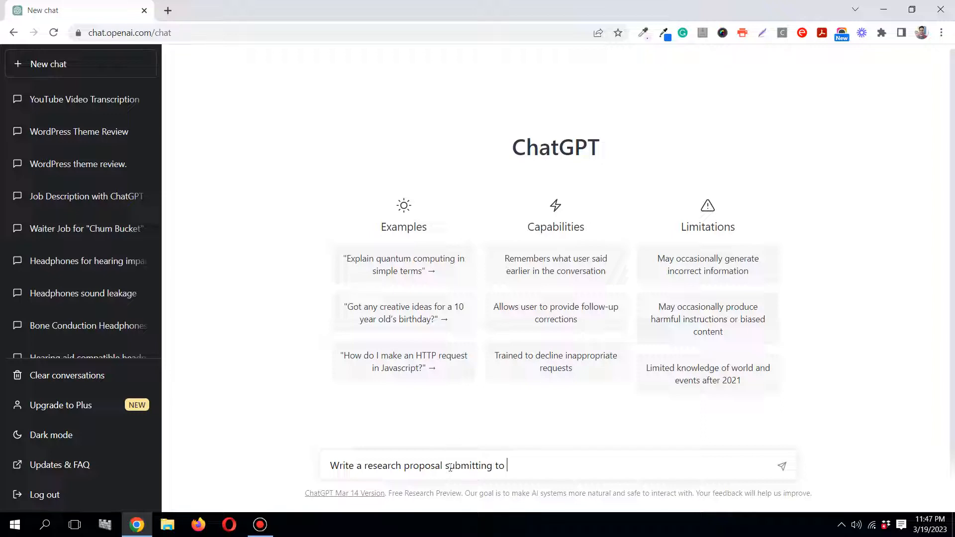
pyautogui.write('professor J')
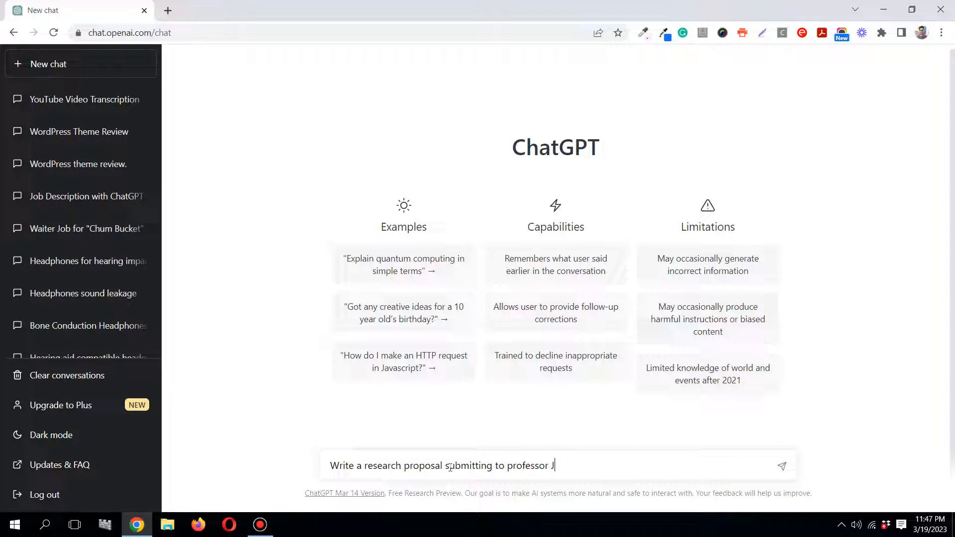
pyautogui.write('ames')
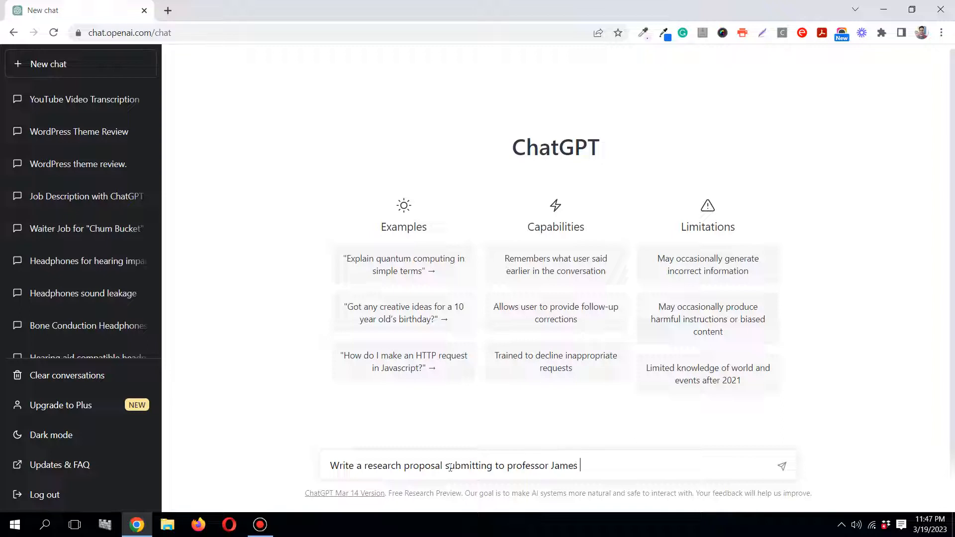
pyautogui.write('Smith,')
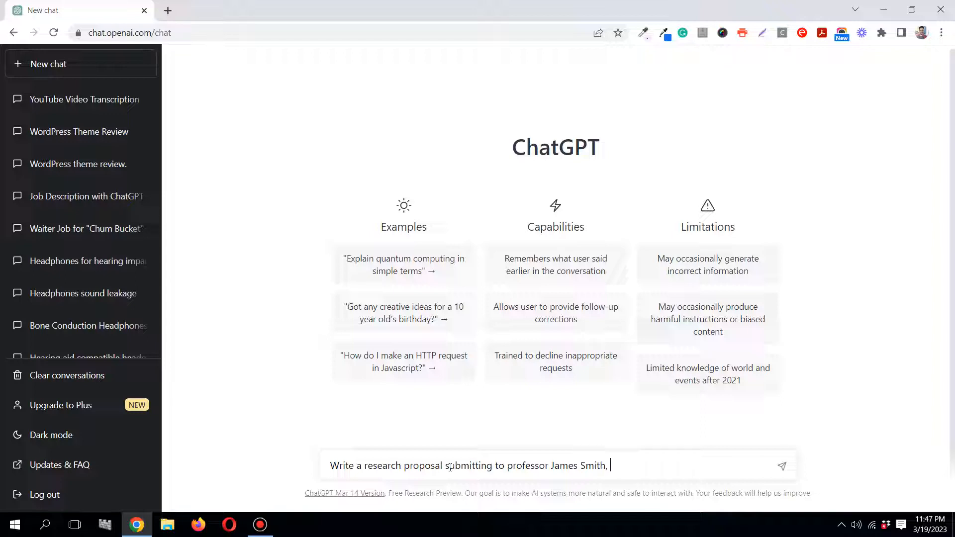
pyautogui.write('submitted b')
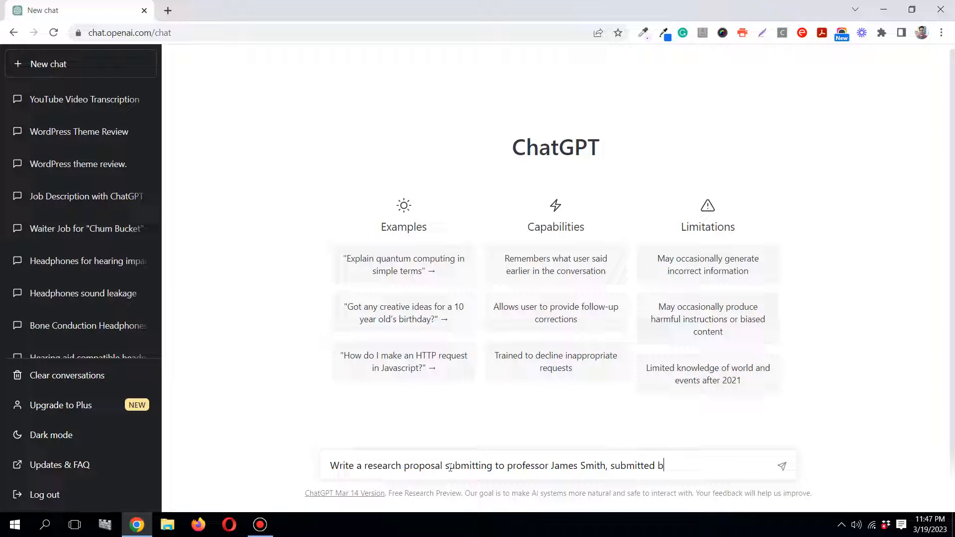
pyautogui.write('y T')
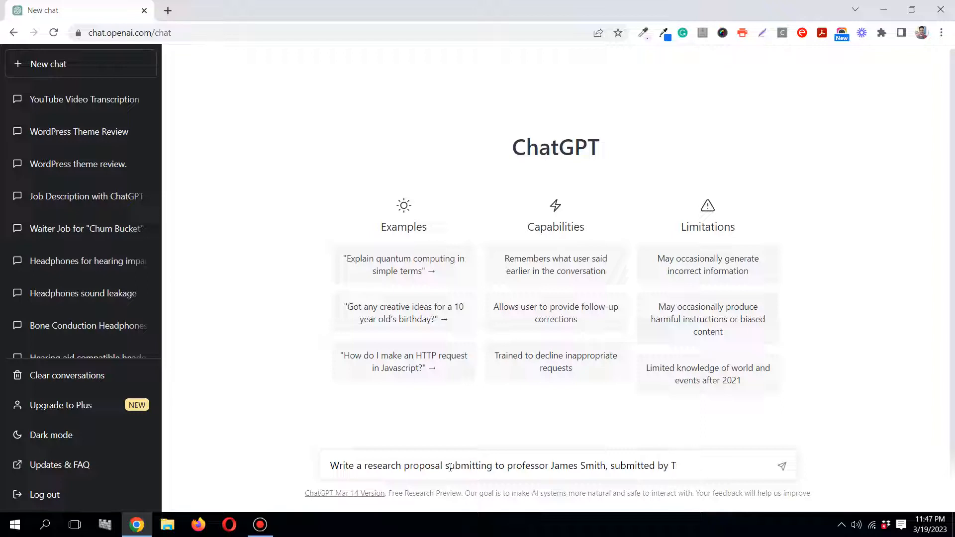
pyautogui.press('Backspace')
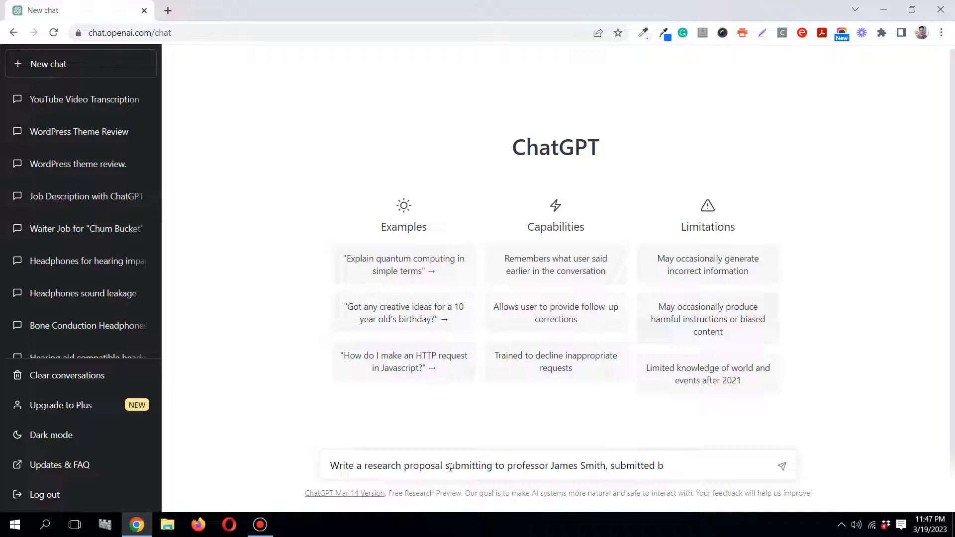
pyautogui.write('y')
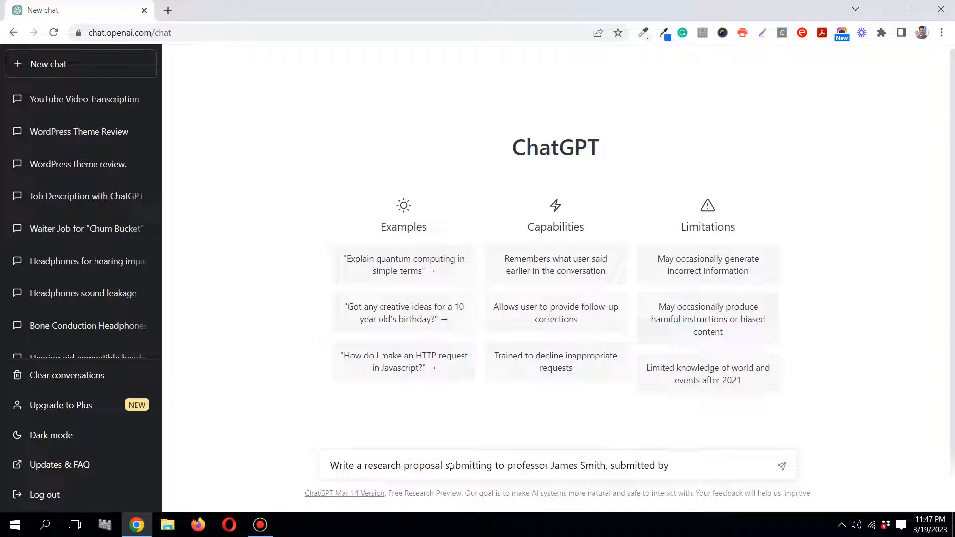
pyautogui.write('Tasvir')
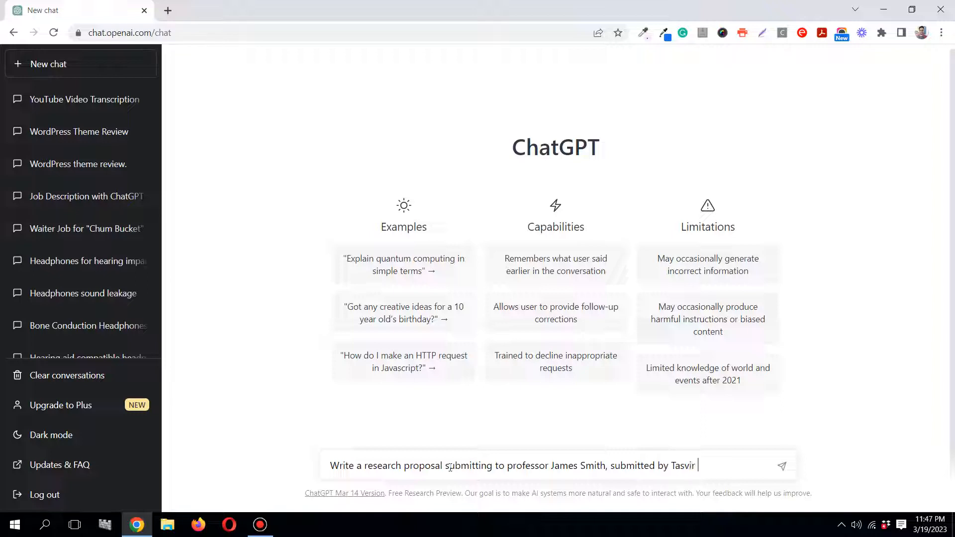
pyautogui.write('Mahmo')
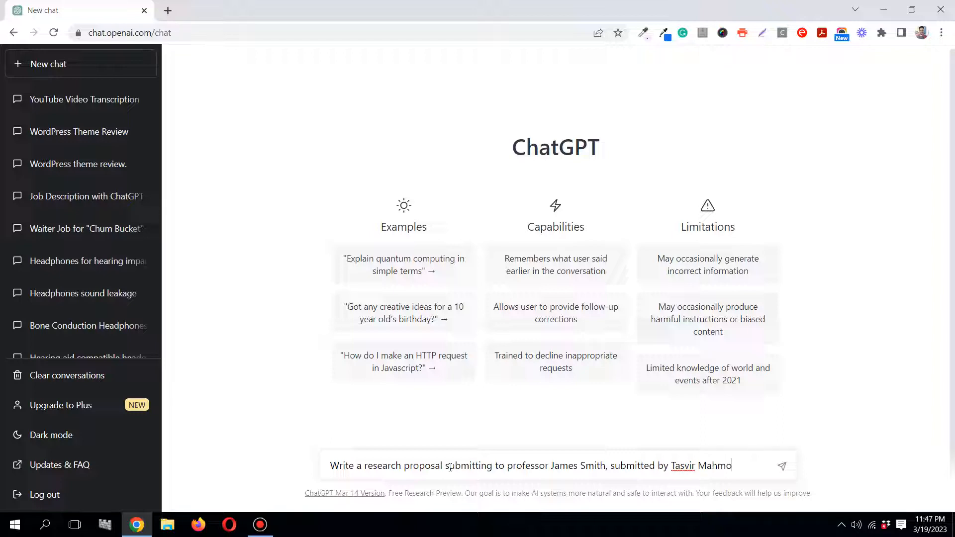
pyautogui.write('od')
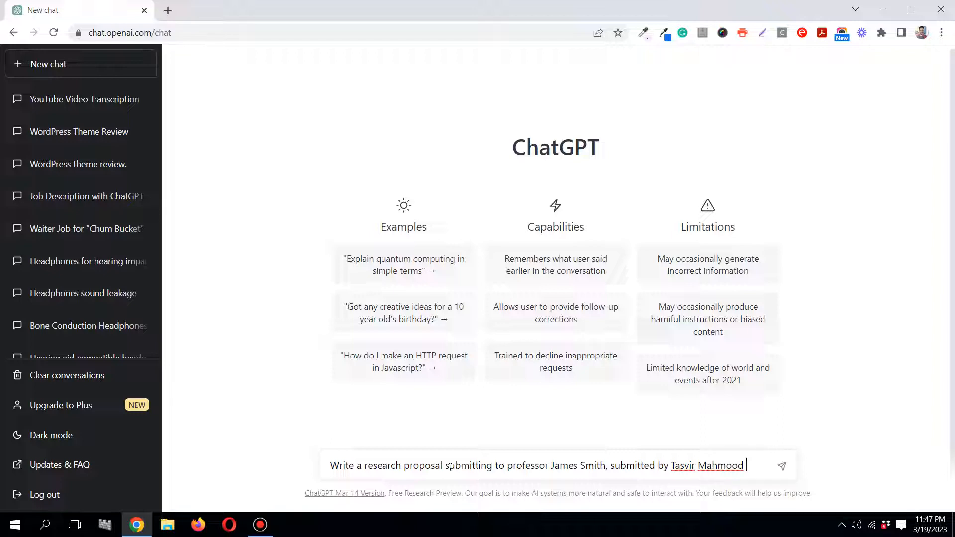
pyautogui.write('on the')
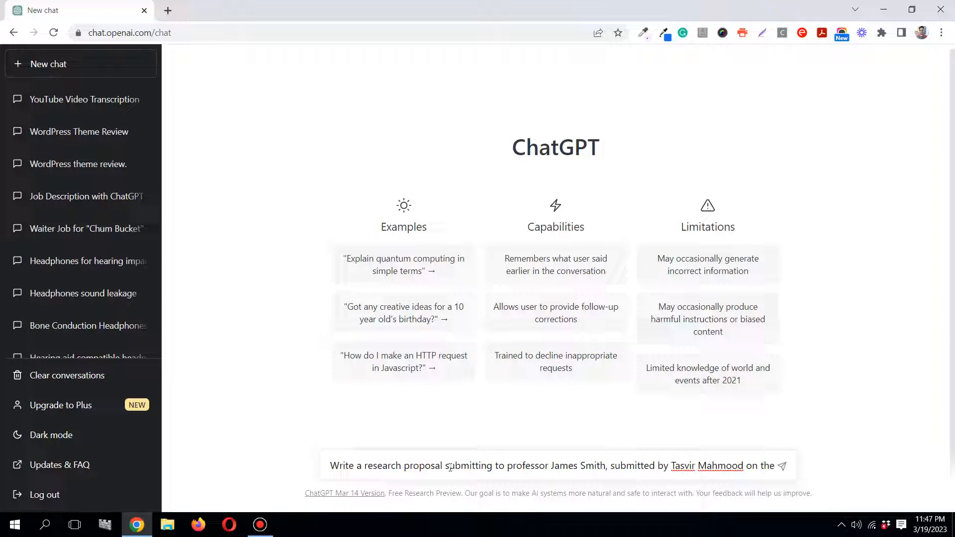
pyautogui.write('topic')
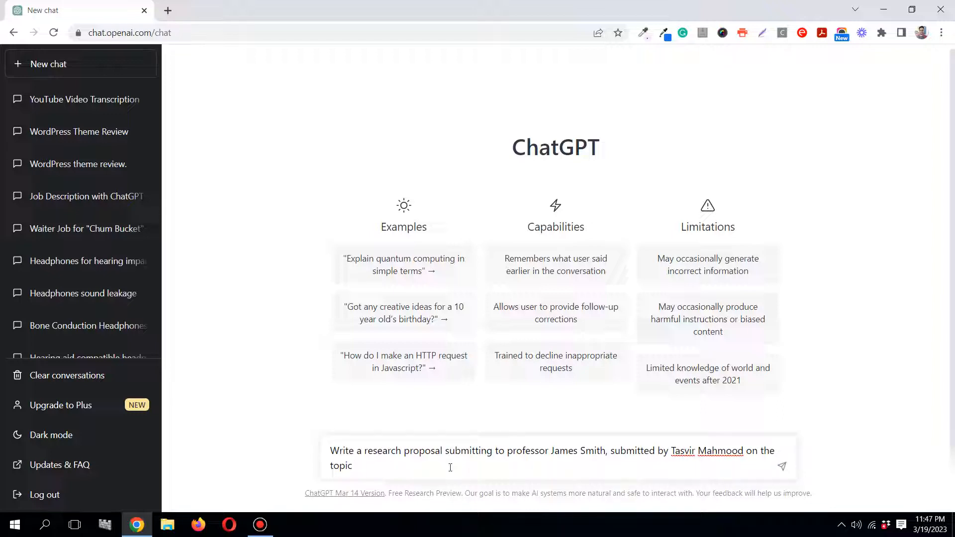
# Add the quoted topic 'Busting the myth: mixing pineapple with milk makes it poisonous'
pyautogui.write('""')
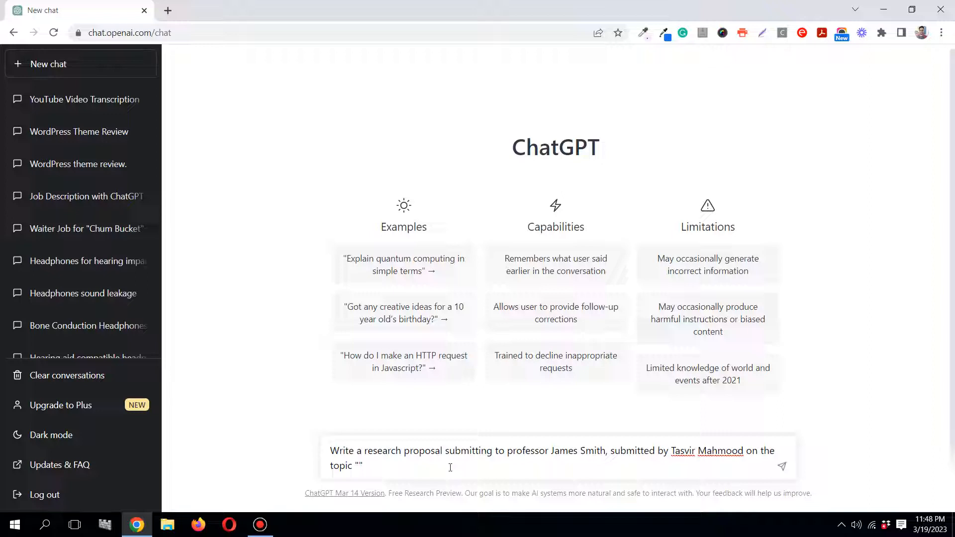
pyautogui.write('Busting the')
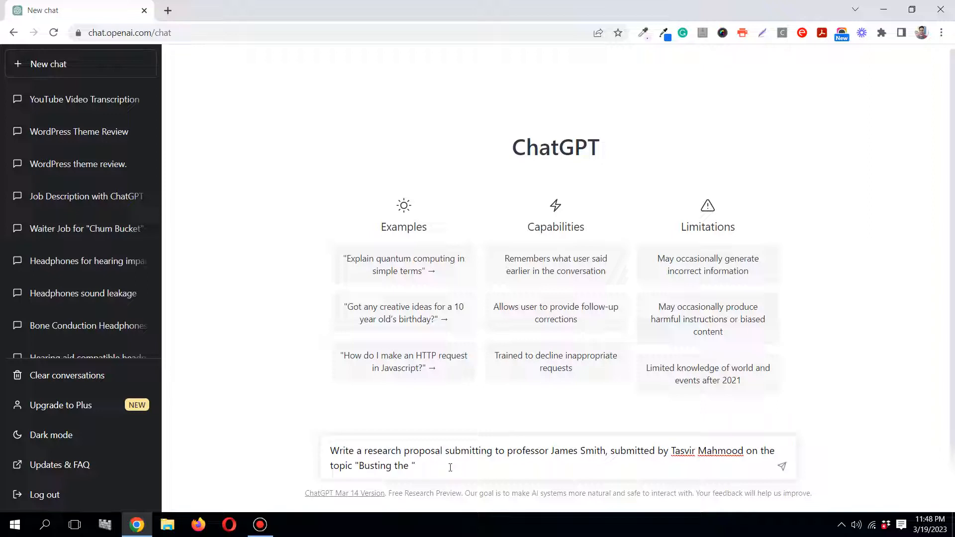
pyautogui.write('myth:')
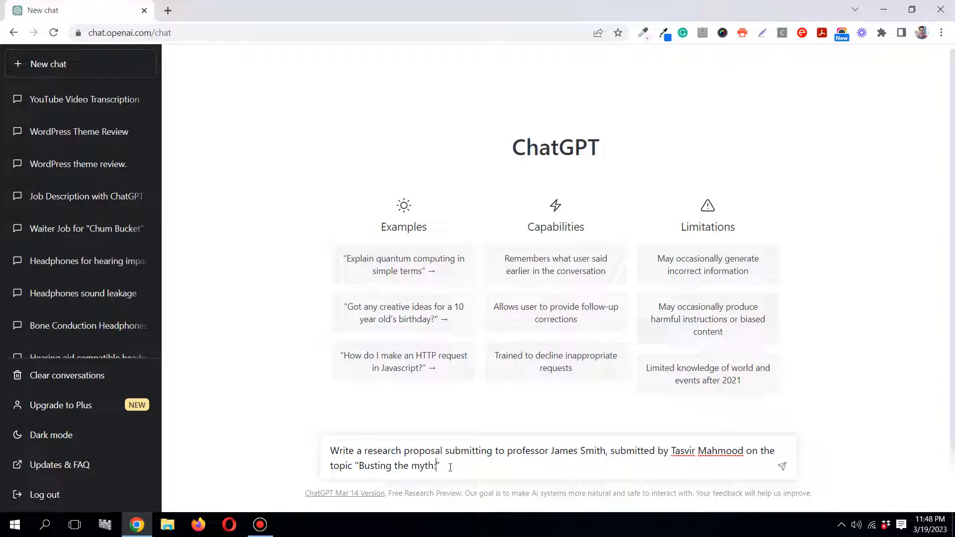
pyautogui.write('mix')
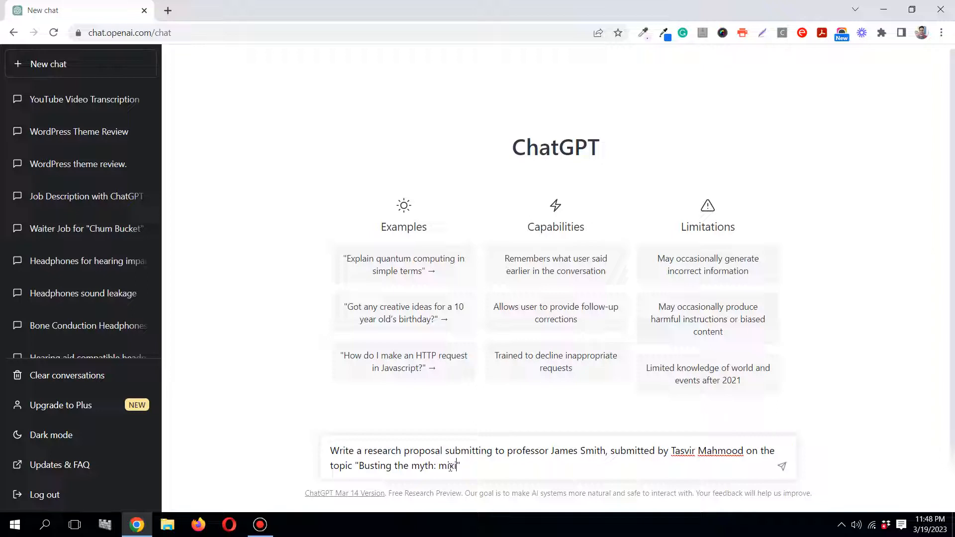
pyautogui.write('ing')
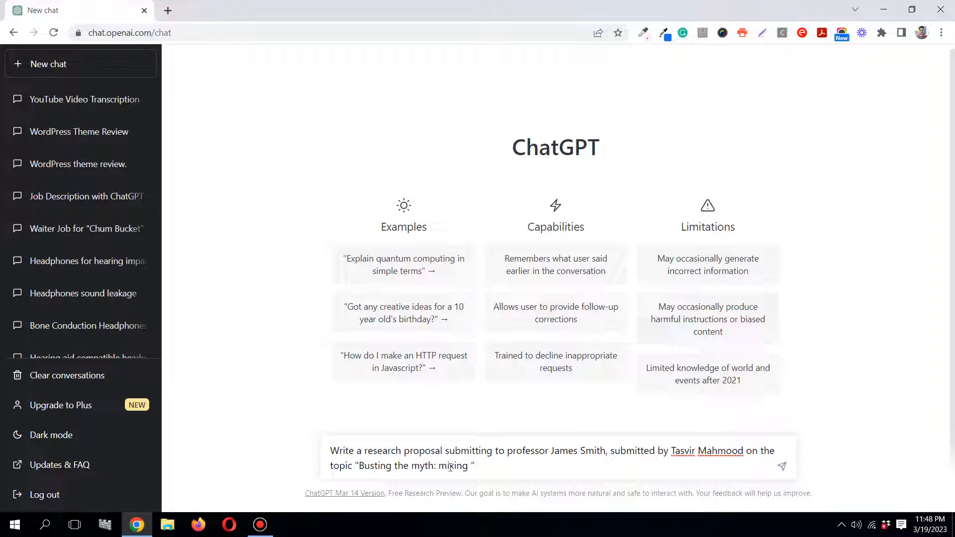
pyautogui.write('pineapple with')
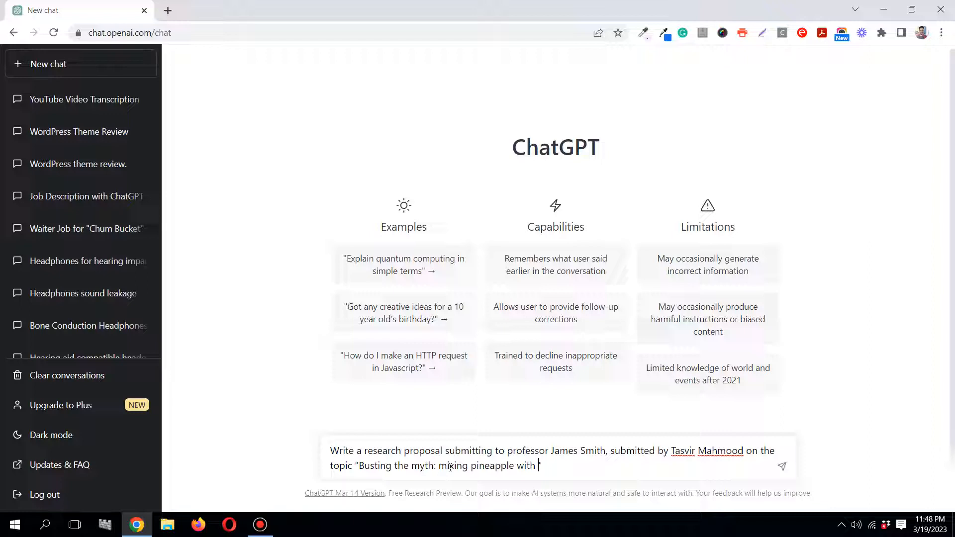
pyautogui.write('milk makes')
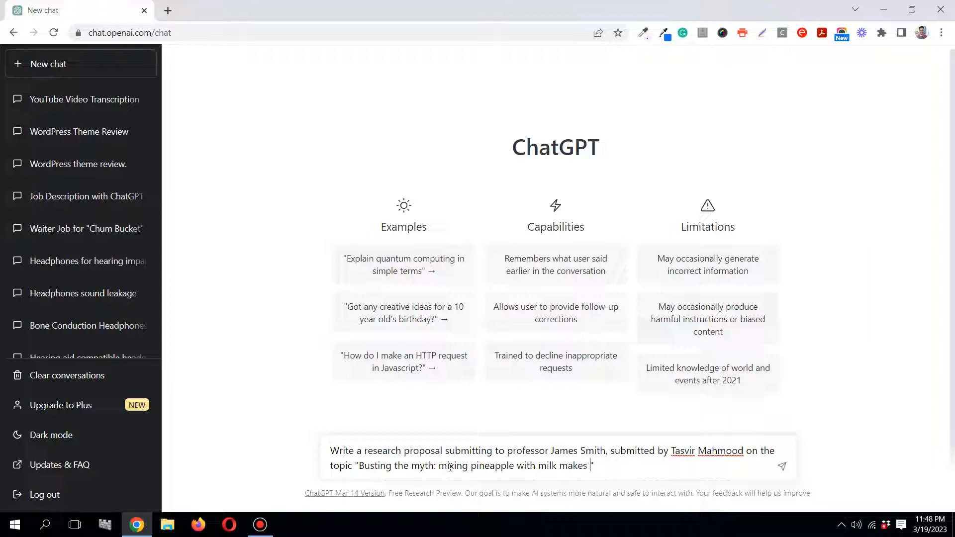
pyautogui.write('it poisono')
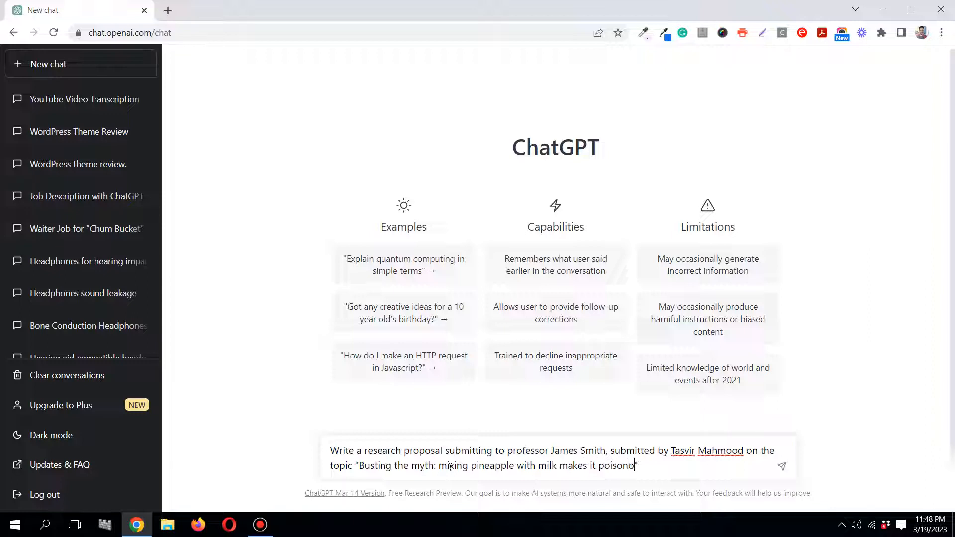
pyautogui.write('us"')
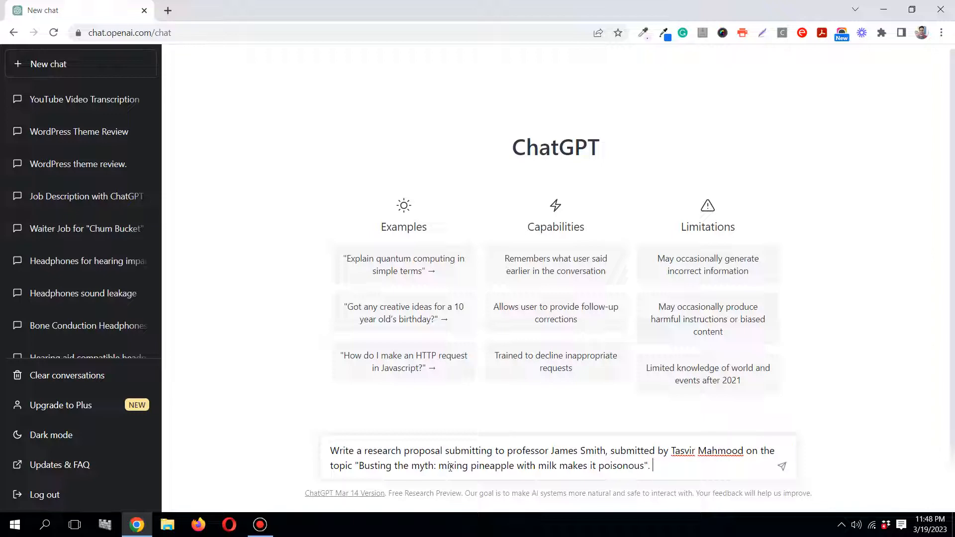
# Append 'Research proposal submission date is on 1st April 2023' to the prompt
pyautogui.write('R')
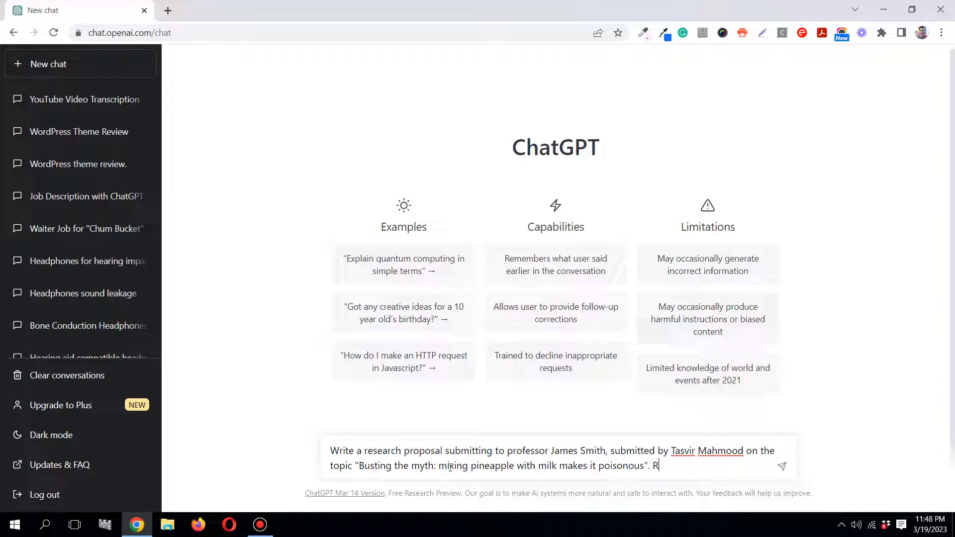
pyautogui.write('esear')
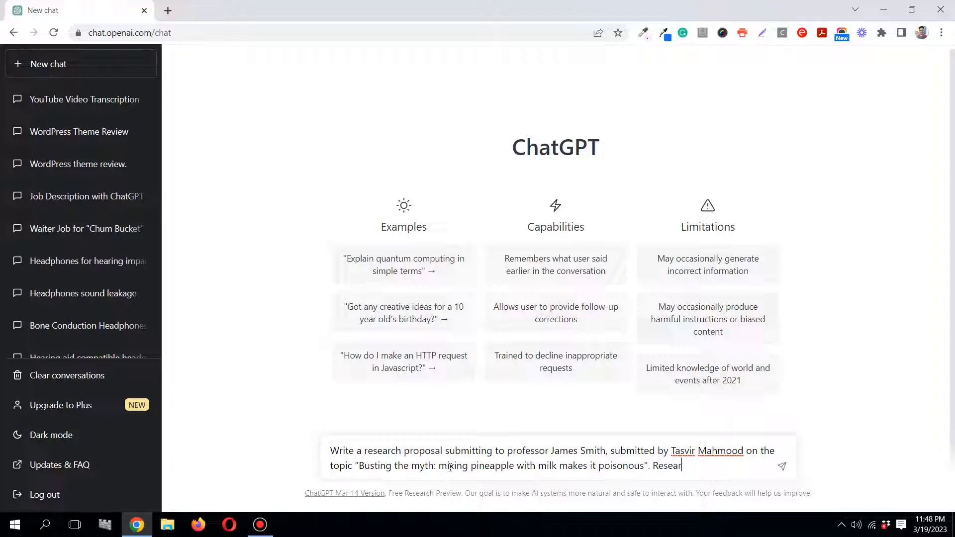
pyautogui.write('ch proposal')
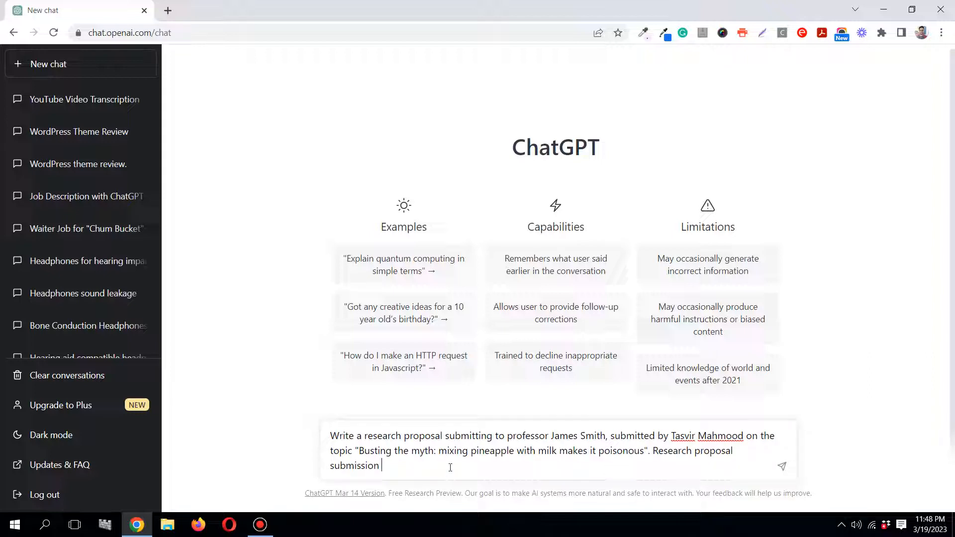
pyautogui.write('date')
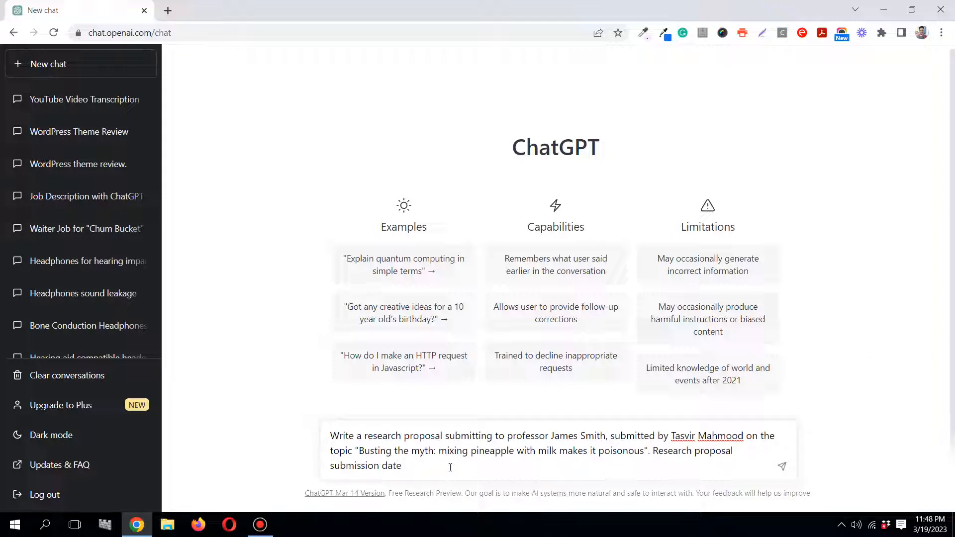
pyautogui.write('is on')
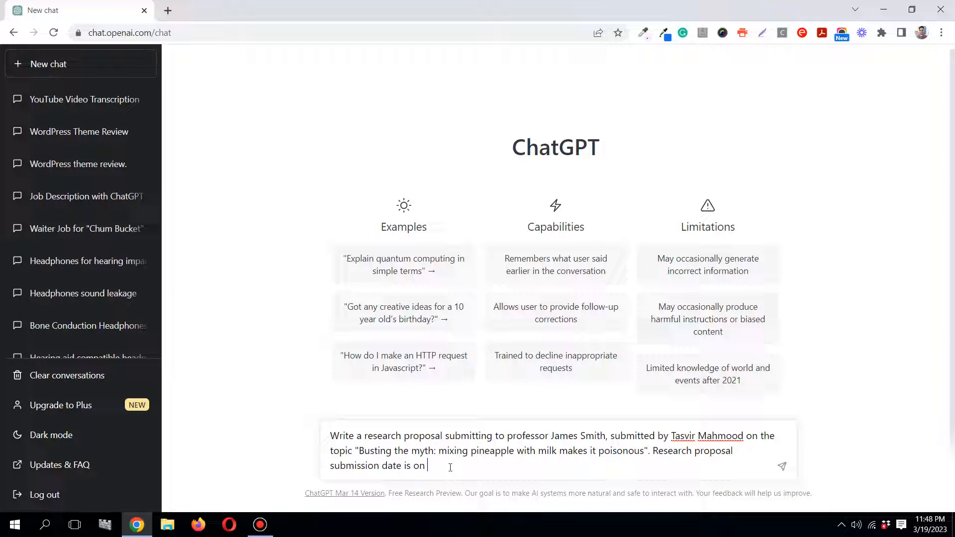
pyautogui.write('1st')
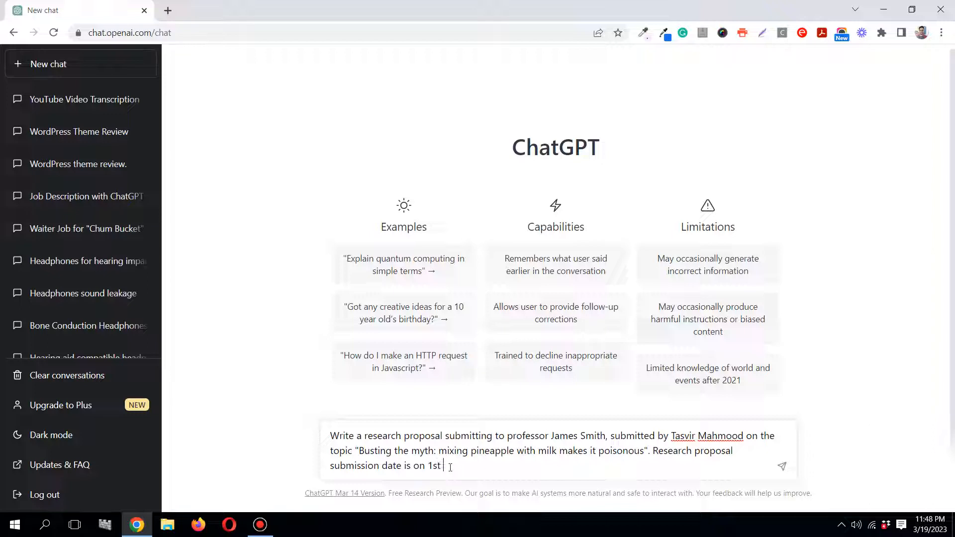
pyautogui.write('April')
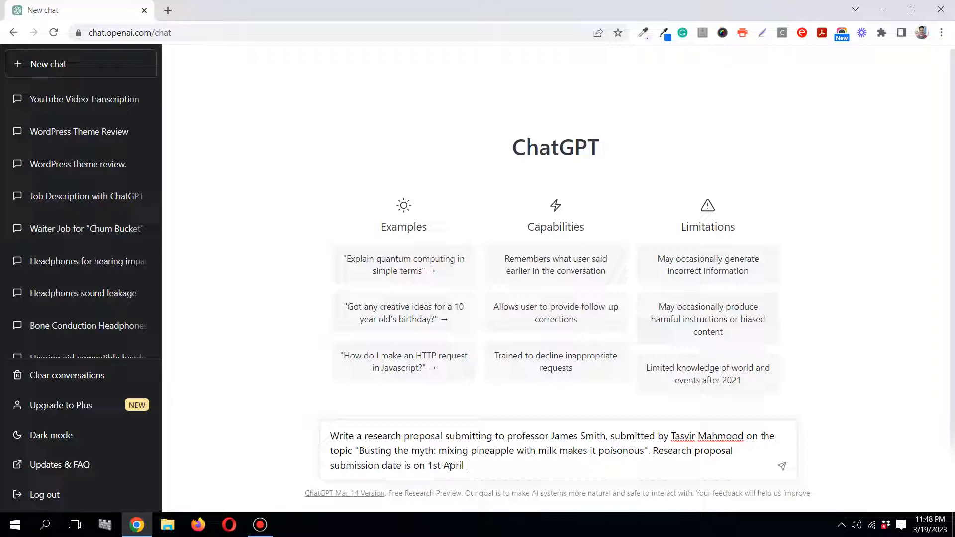
pyautogui.write('20')
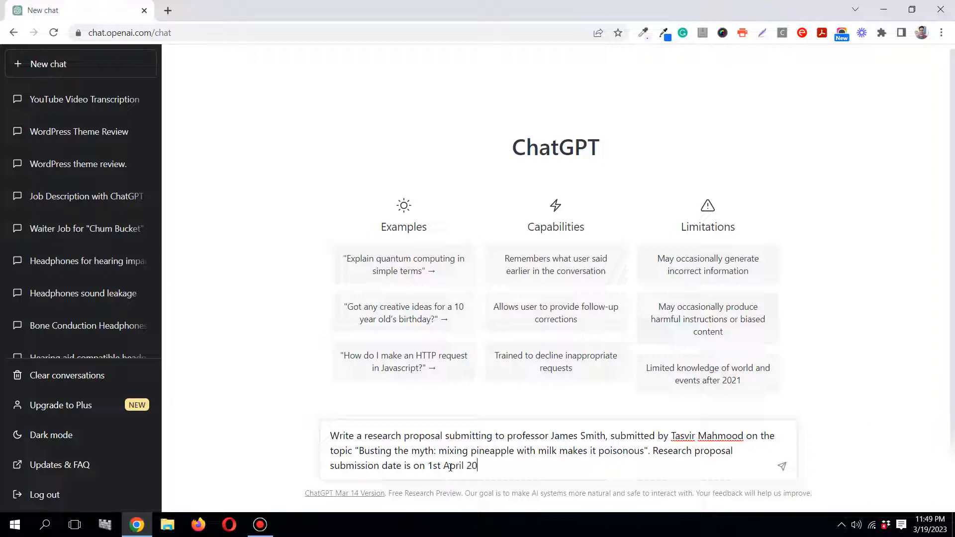
pyautogui.write('23')
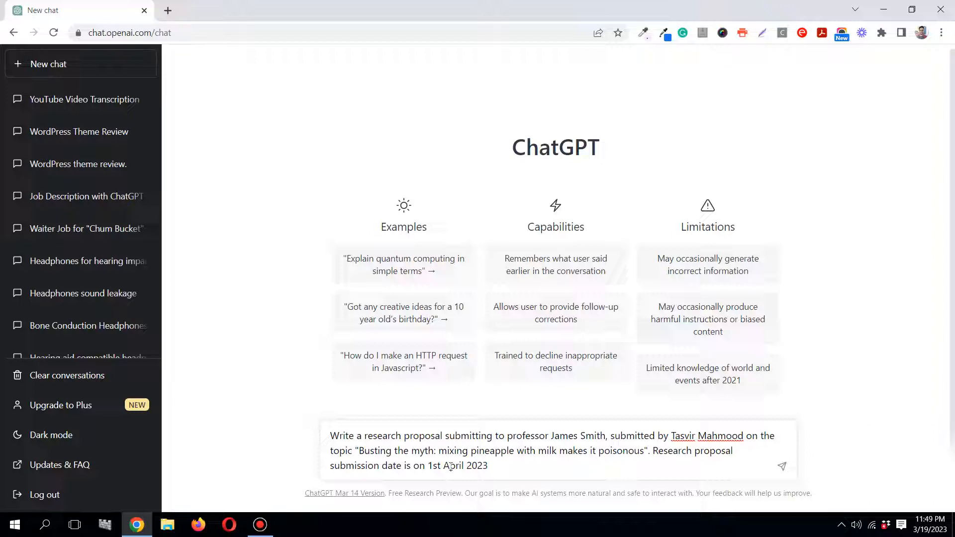
pyautogui.moveTo(449, 449)
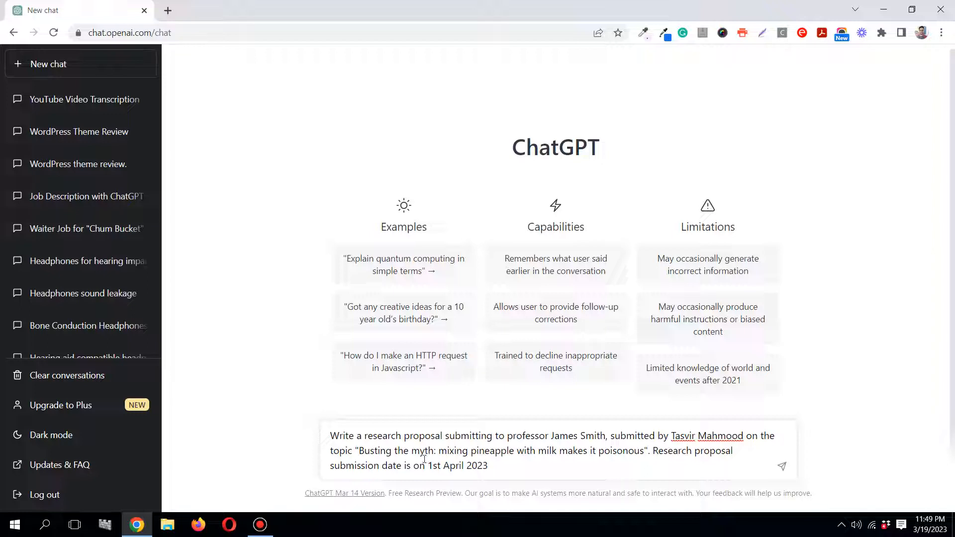
pyautogui.moveTo(527, 477)
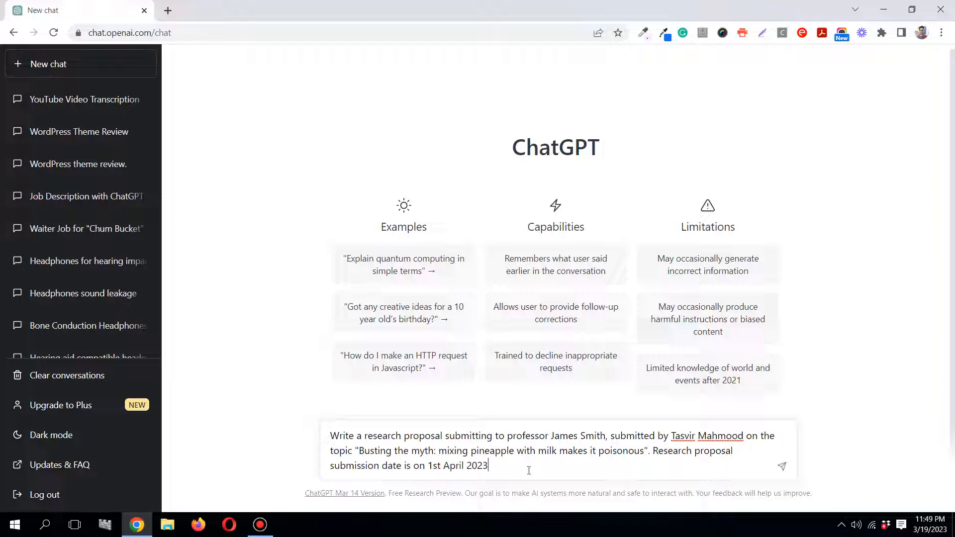
pyautogui.moveTo(531, 494)
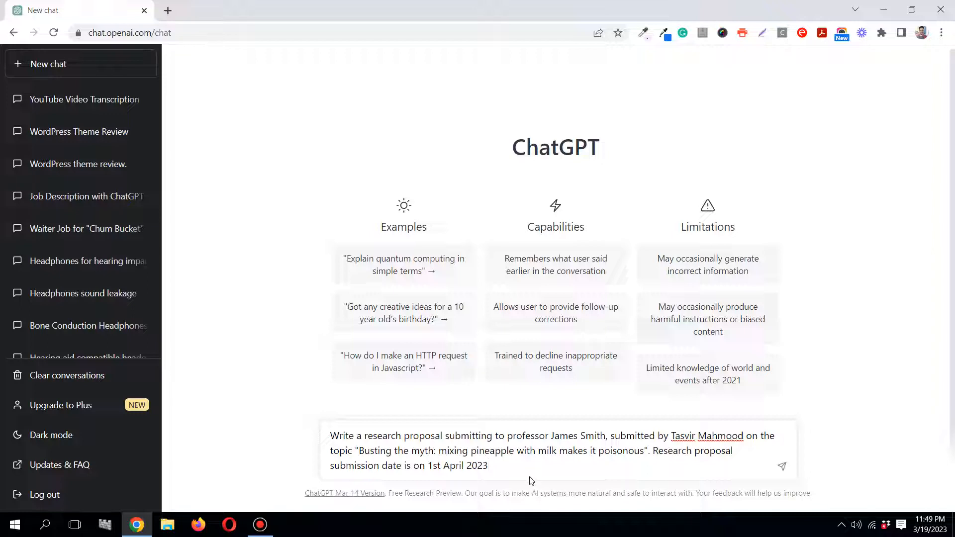
# Send the prompt and scroll through the generated proposal letter to Professor James Smith
pyautogui.click(781, 466)
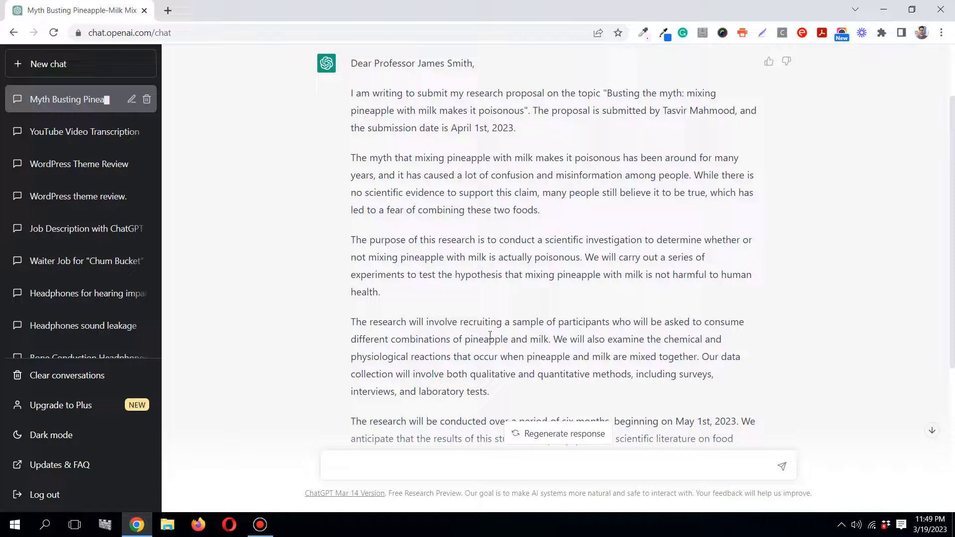
pyautogui.scroll(-3)
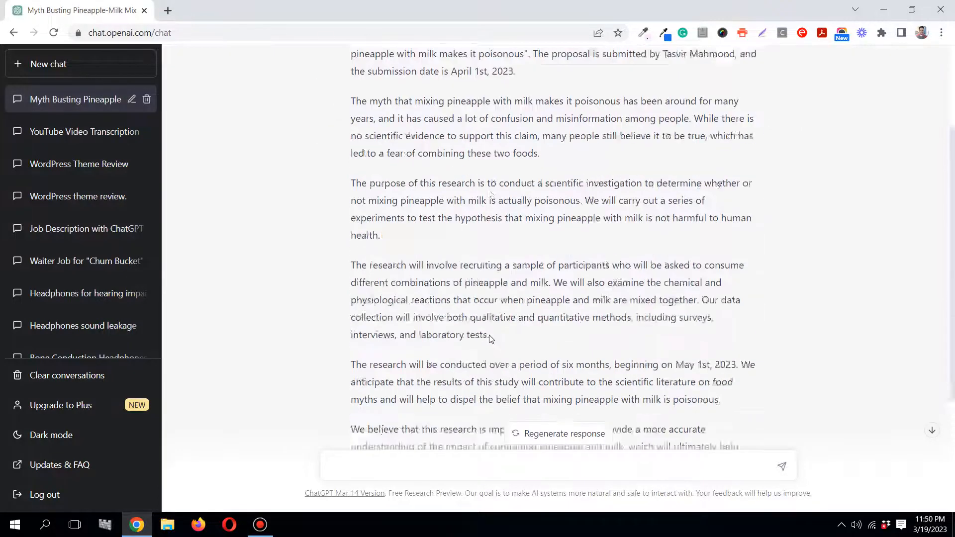
pyautogui.scroll(-3)
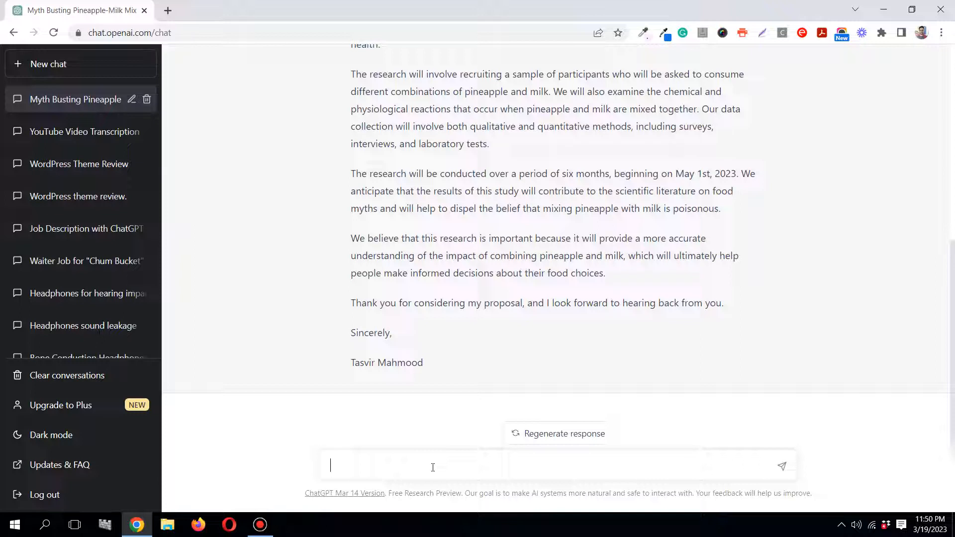
# Ask ChatGPT to put it into proper API research proposal format
pyautogui.write('put it into')
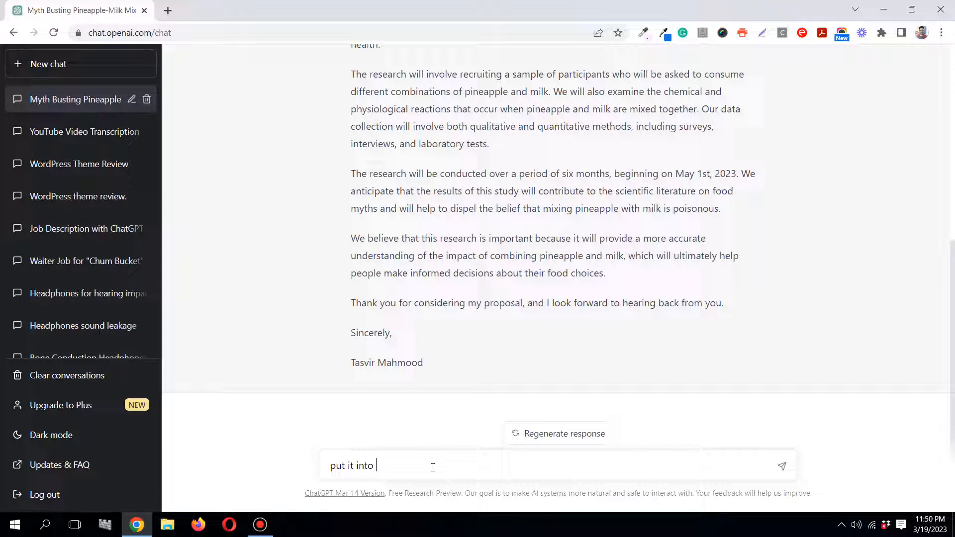
pyautogui.write('proper')
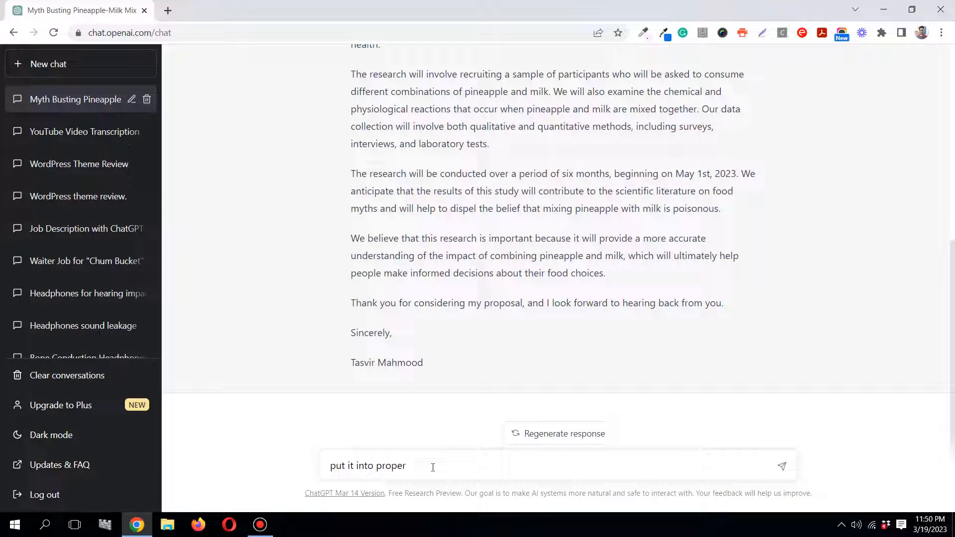
pyautogui.write('AP')
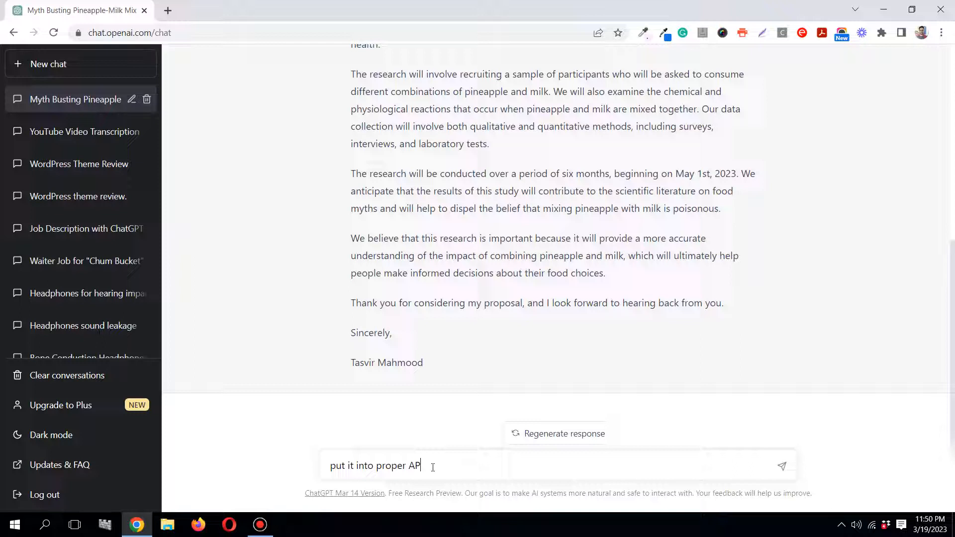
pyautogui.write('resea')
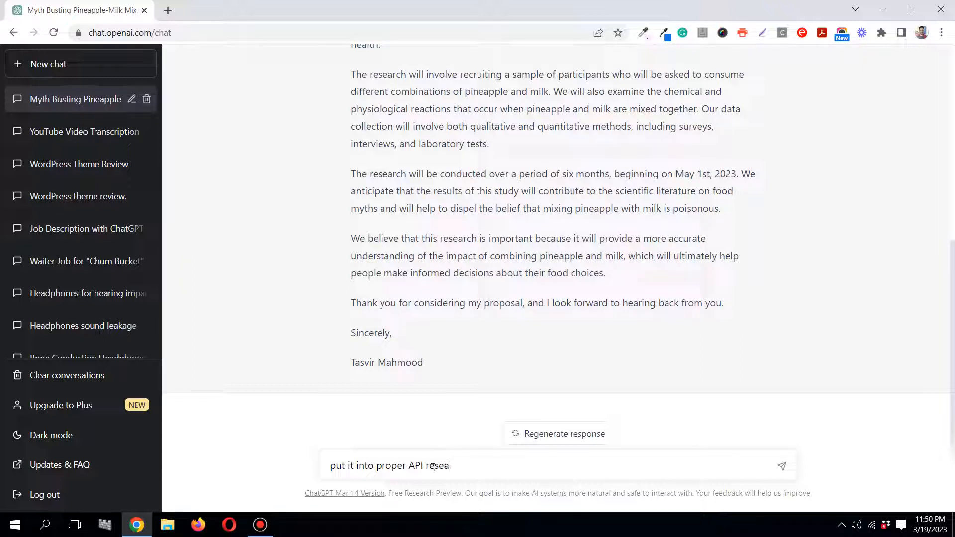
pyautogui.write('rch pro')
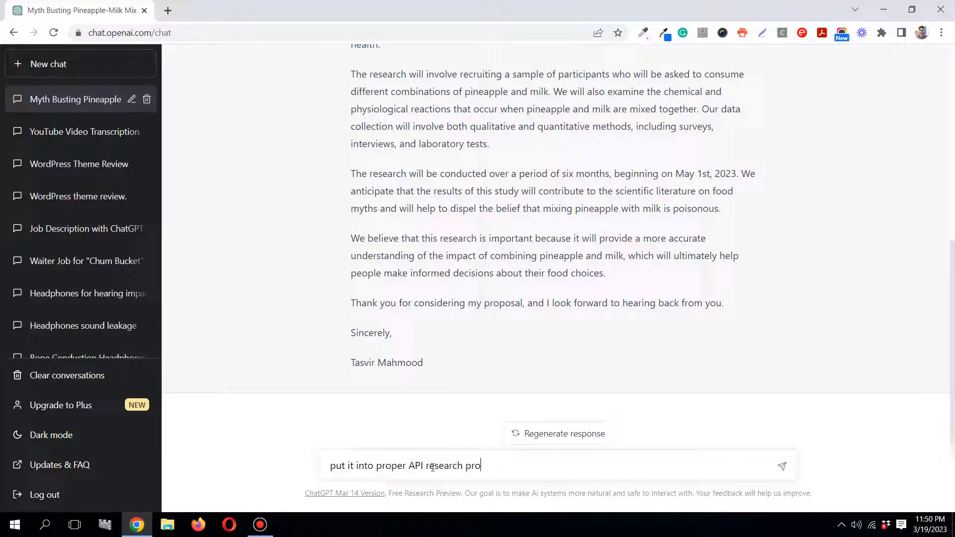
pyautogui.write('posal f')
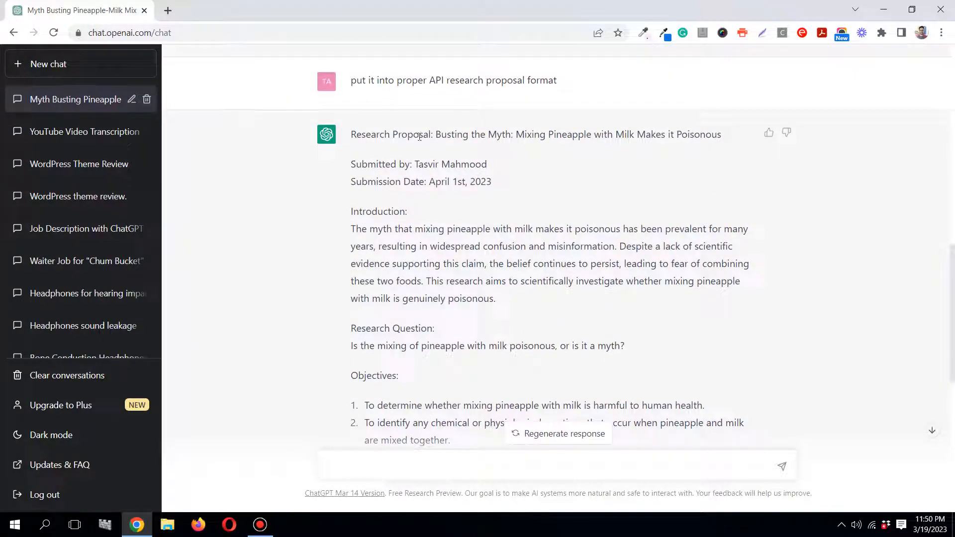
pyautogui.moveTo(437, 133); pyautogui.dragTo(690, 134)
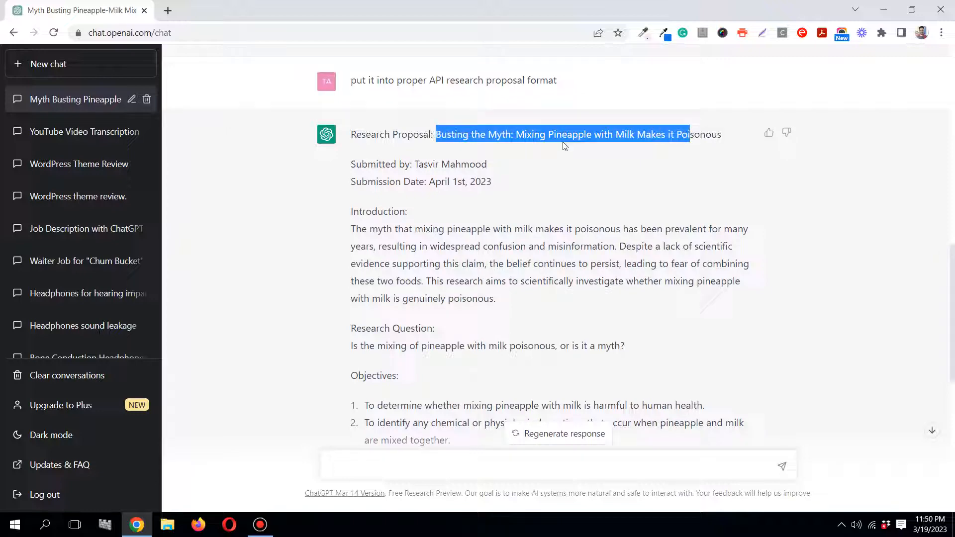
pyautogui.click(362, 229)
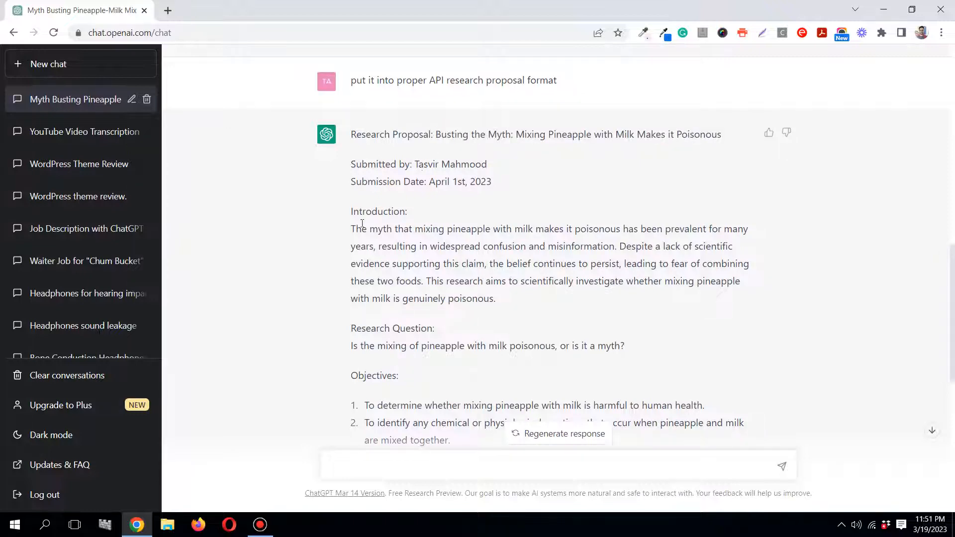
pyautogui.scroll(-3)
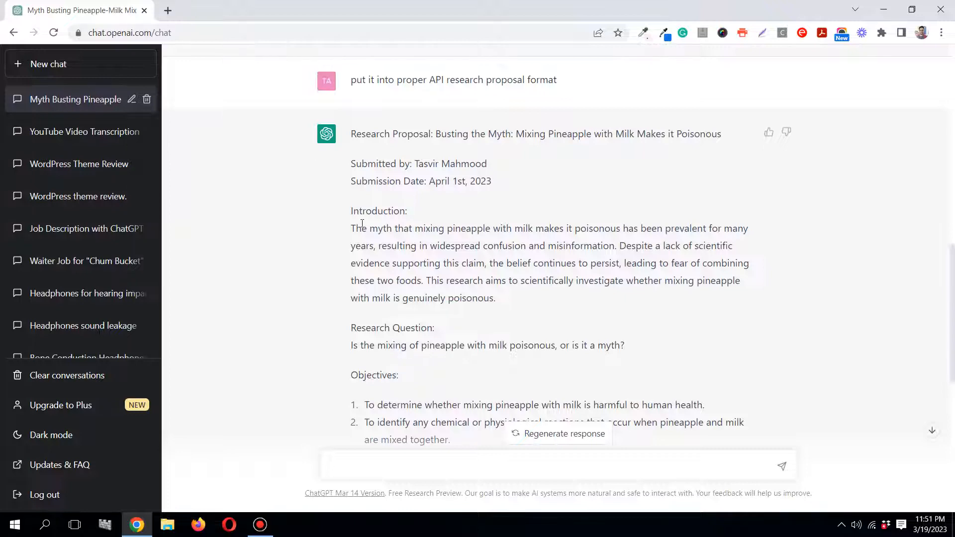
pyautogui.scroll(-3)
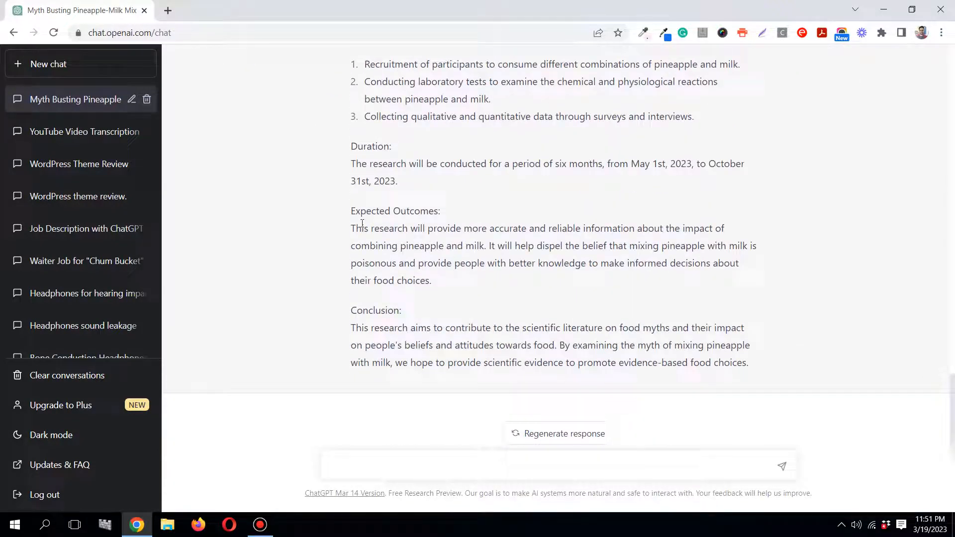
pyautogui.scroll(3)
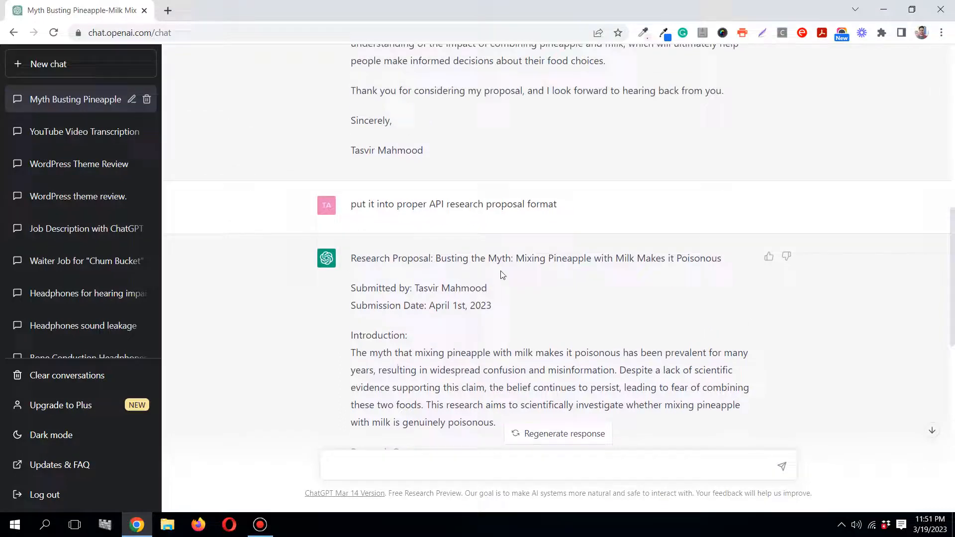
pyautogui.scroll(-3)
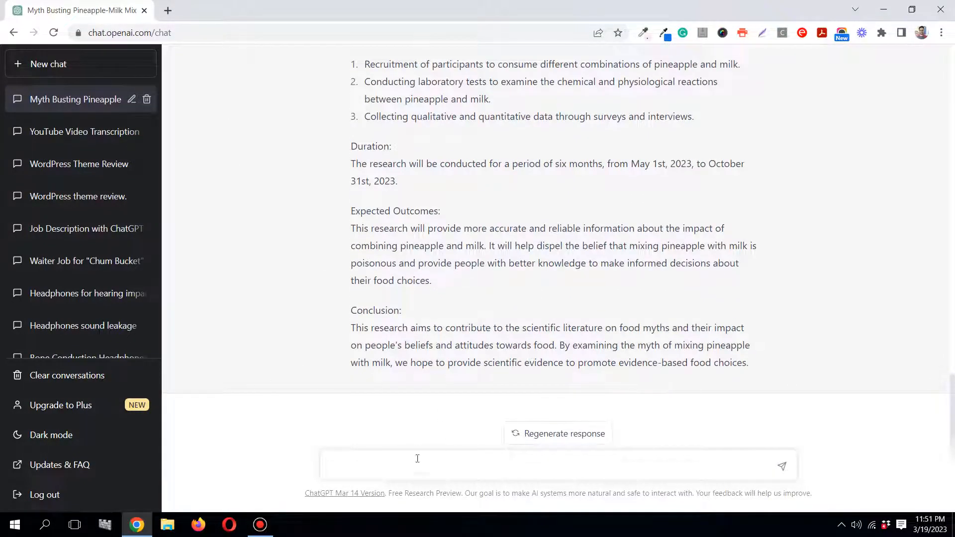
pyautogui.click(413, 464)
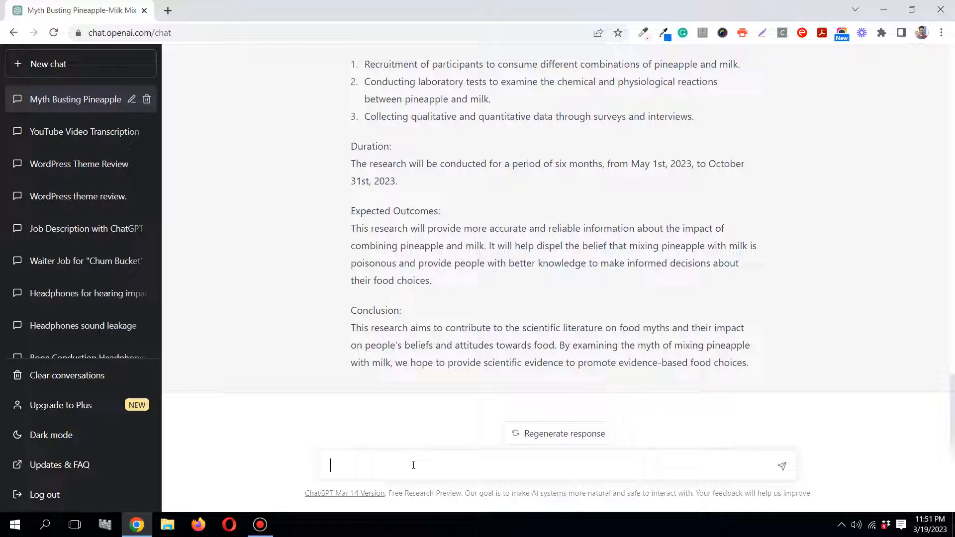
# Ask for a rewrite that also includes the name of the professor it is submitted to
pyautogui.write('Rewrite again,')
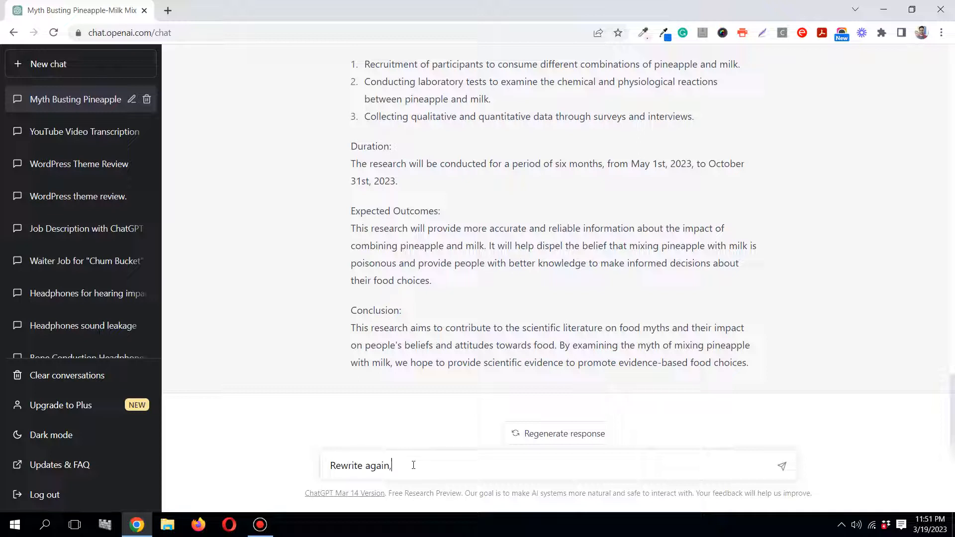
pyautogui.write('includ')
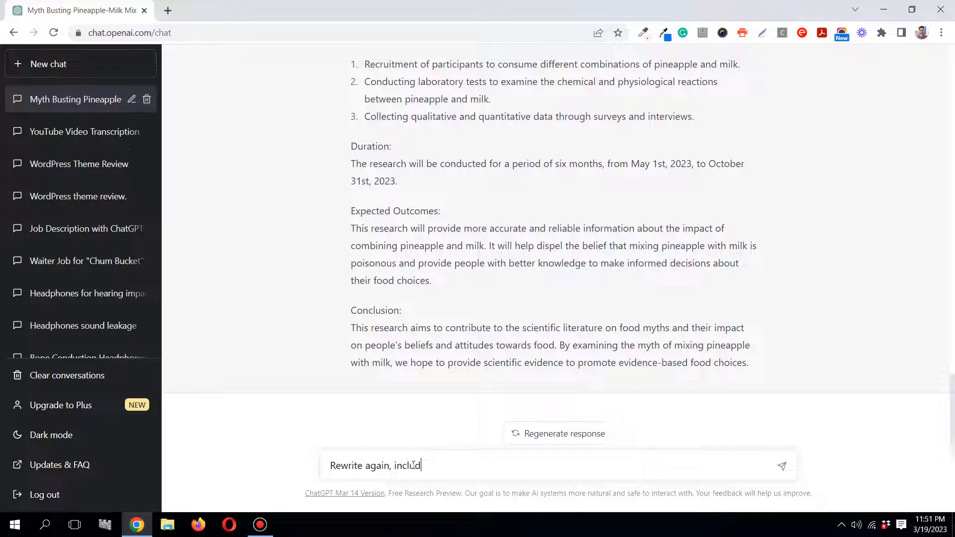
pyautogui.write('e the name of')
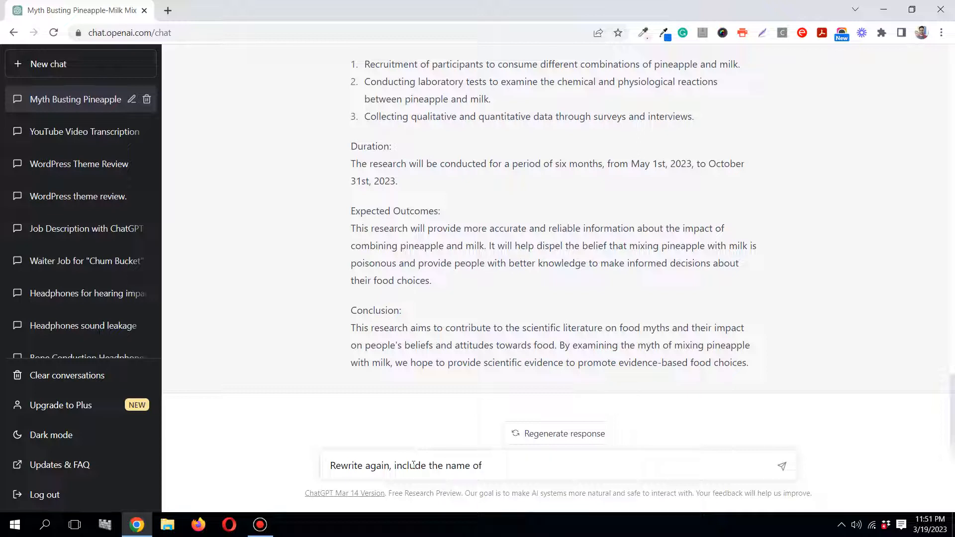
pyautogui.write('profes')
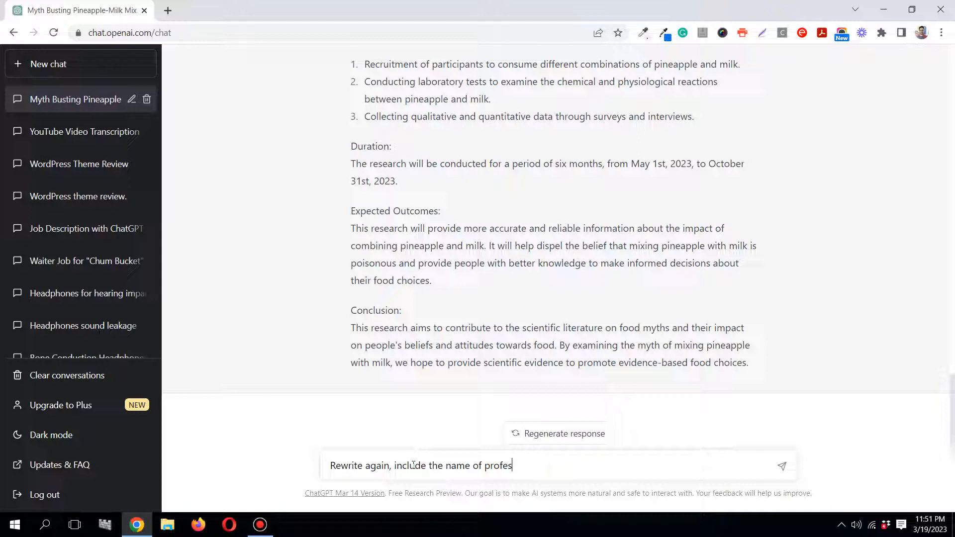
pyautogui.write('sor')
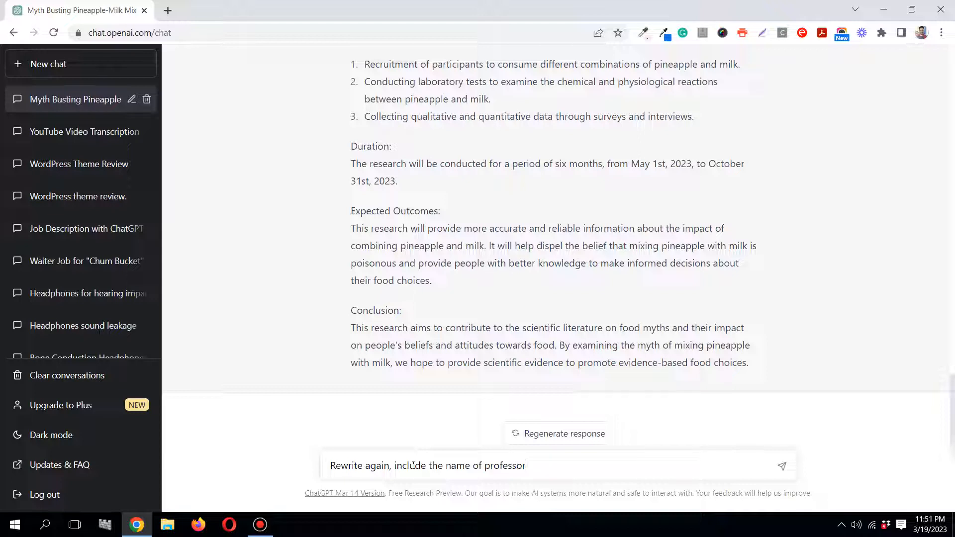
pyautogui.write('sub')
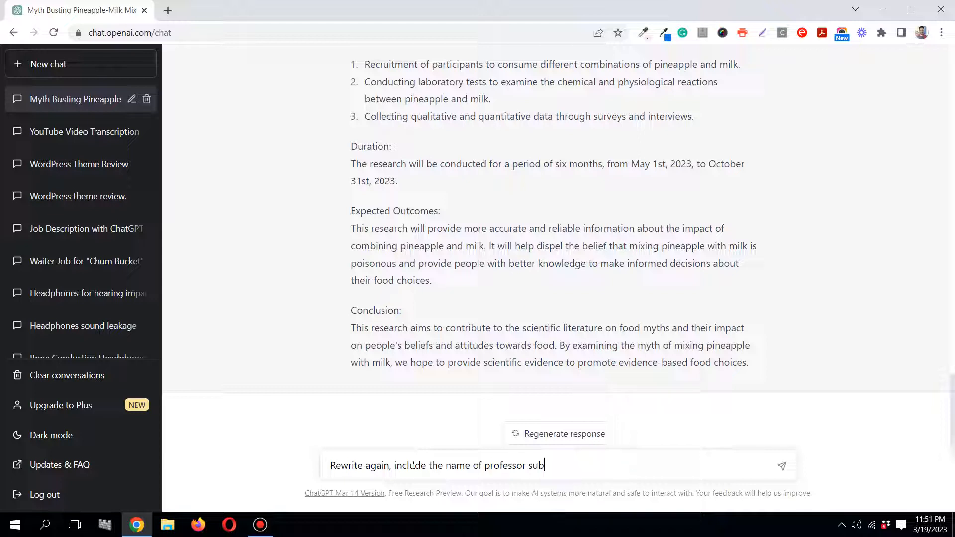
pyautogui.write('mitting')
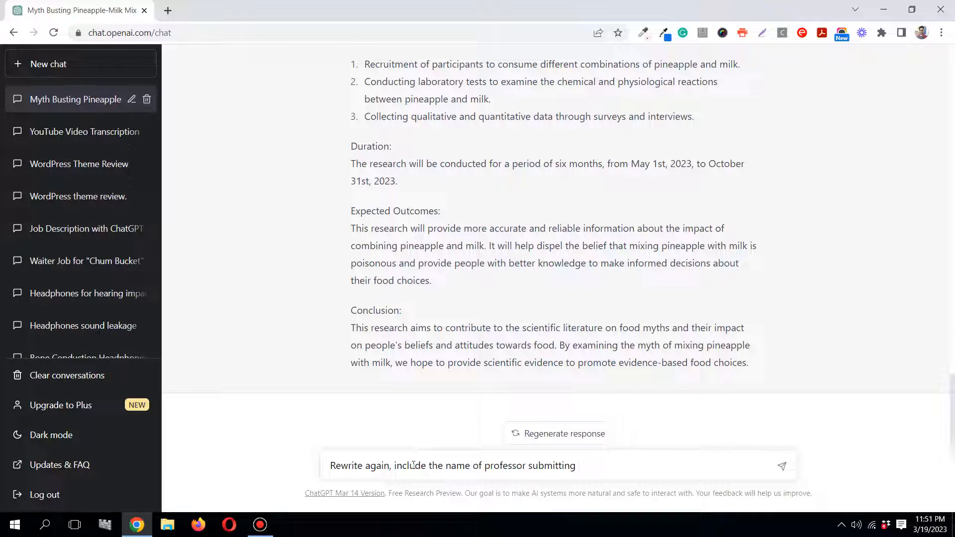
pyautogui.write('to')
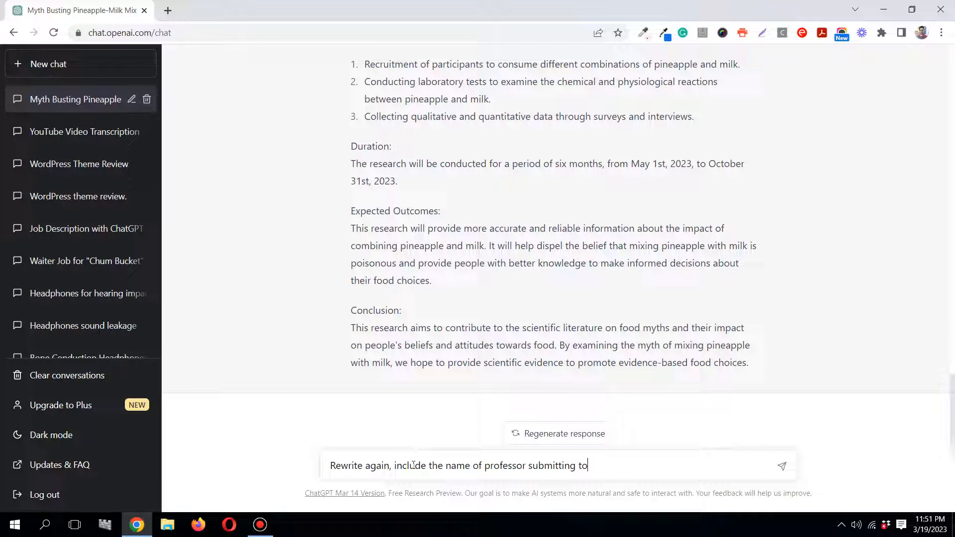
pyautogui.write('also')
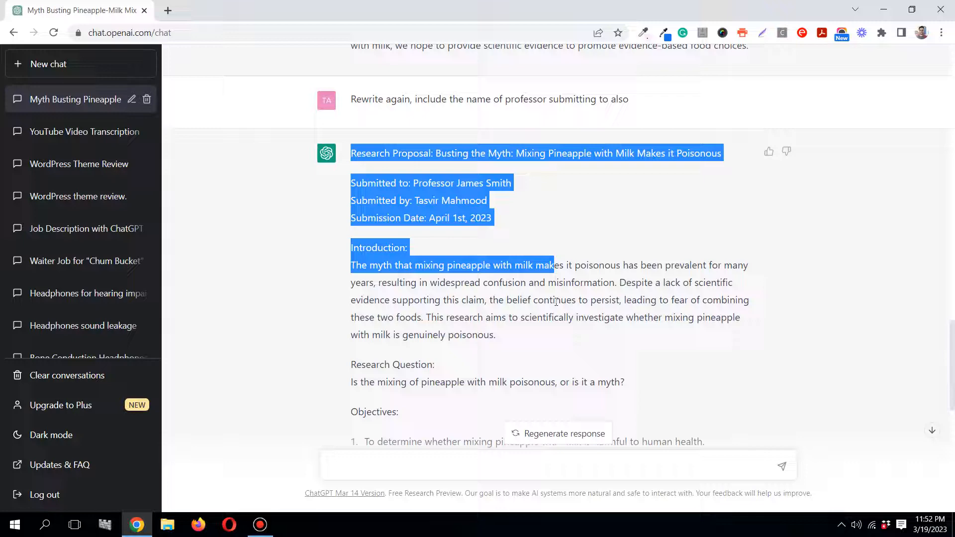
pyautogui.scroll(-3)
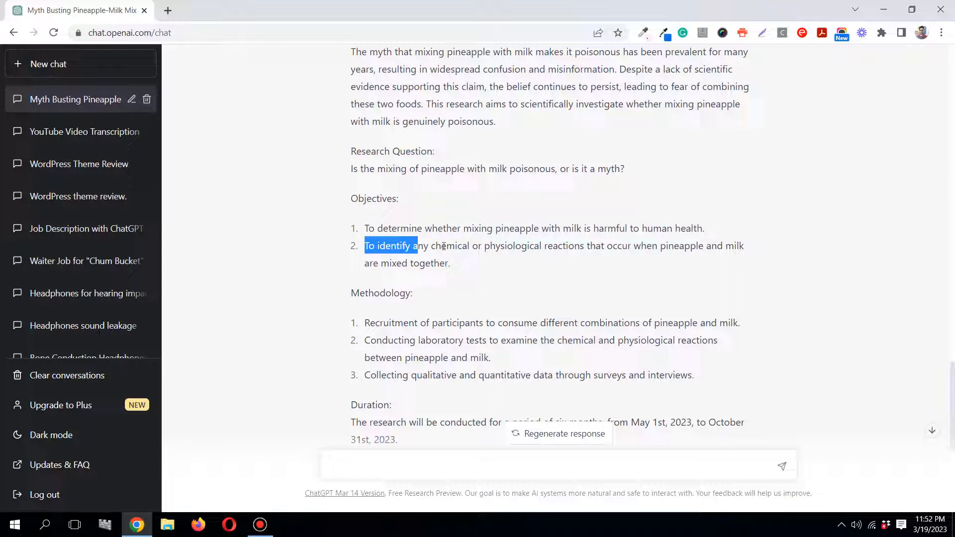
pyautogui.moveTo(417, 245); pyautogui.dragTo(742, 245)
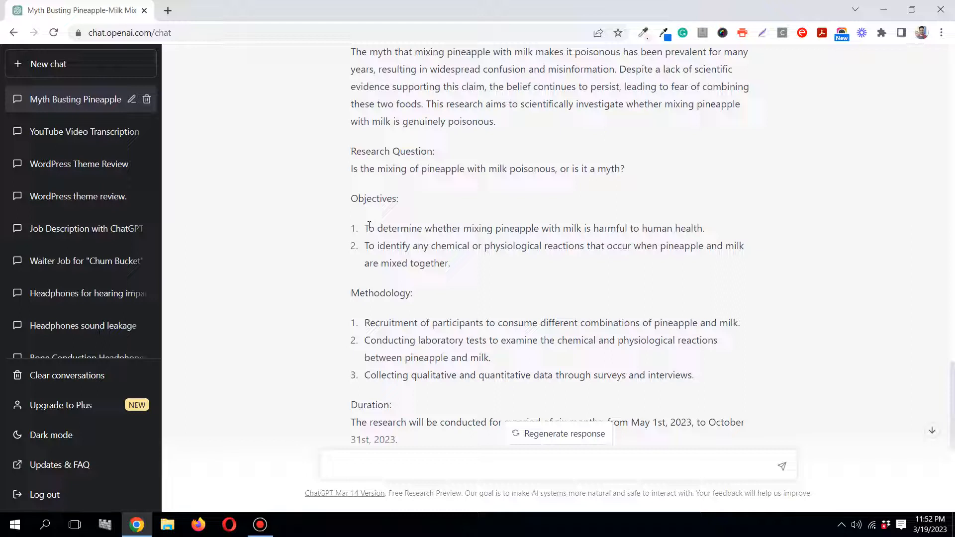
pyautogui.moveTo(347, 200)
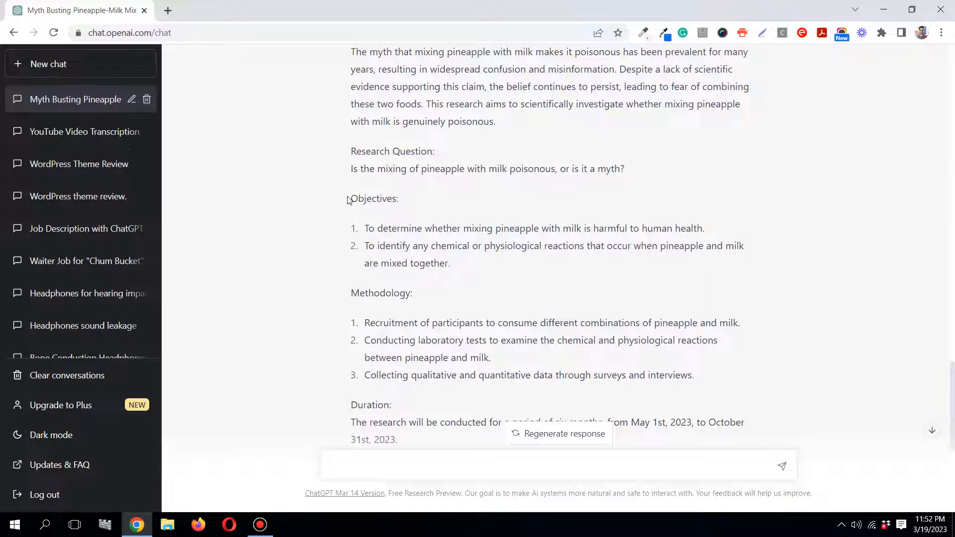
pyautogui.doubleClick(373, 199)
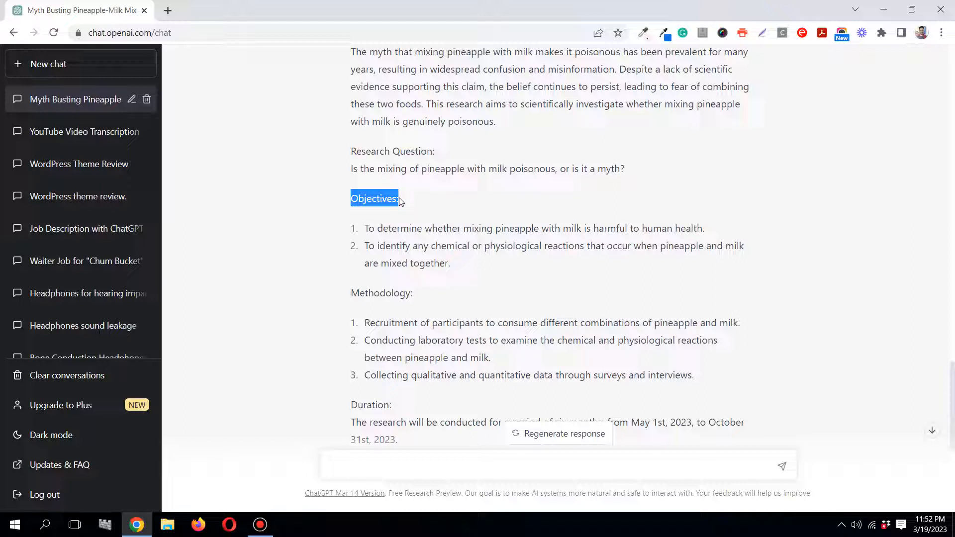
pyautogui.click(380, 223)
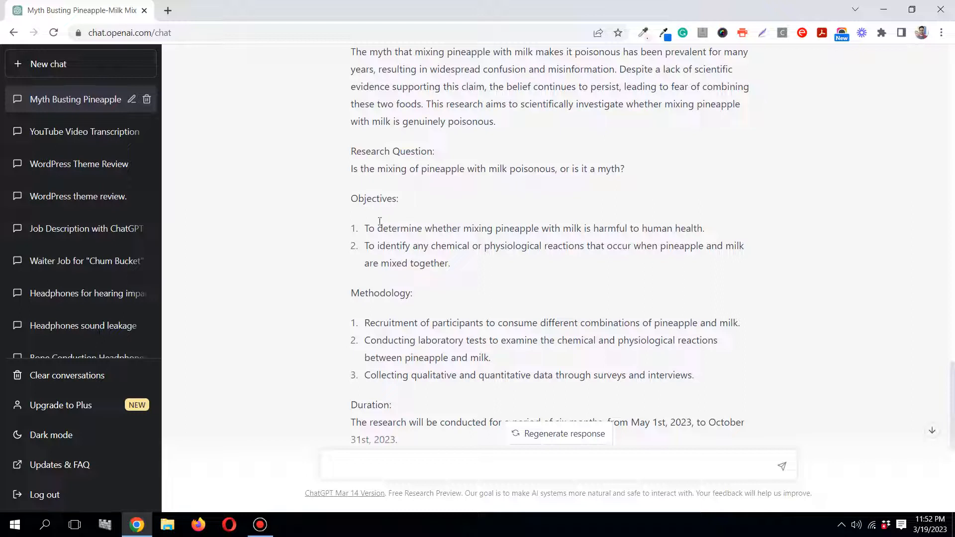
pyautogui.moveTo(362, 230)
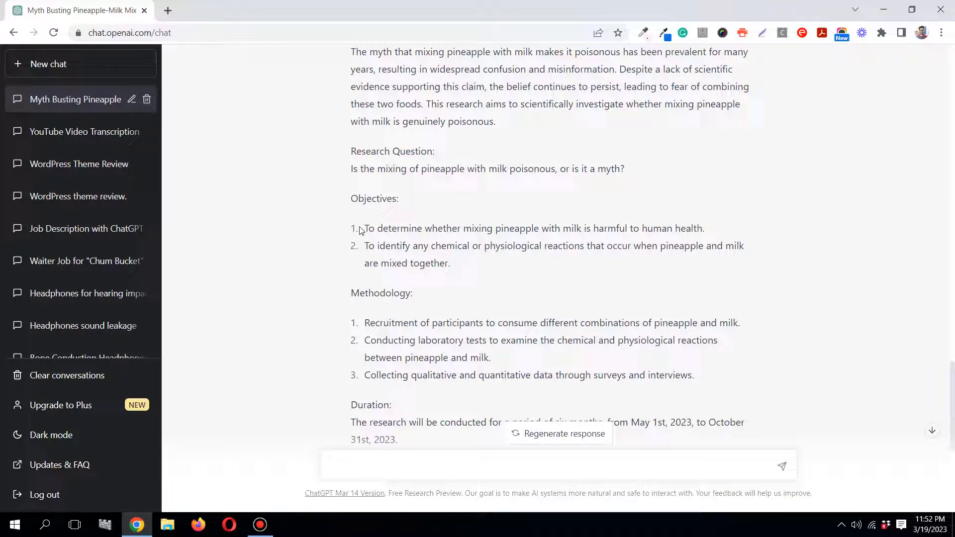
pyautogui.moveTo(364, 228); pyautogui.dragTo(718, 246)
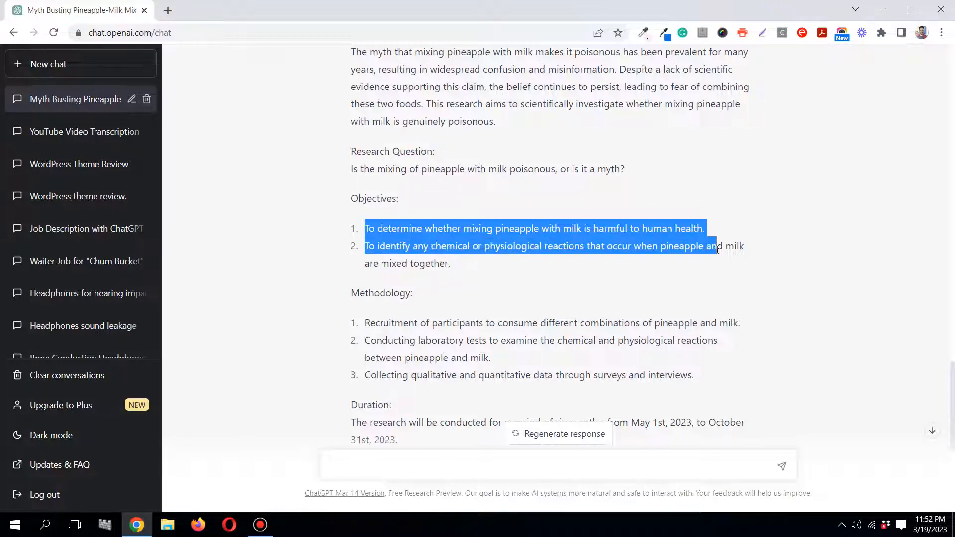
pyautogui.scroll(-3)
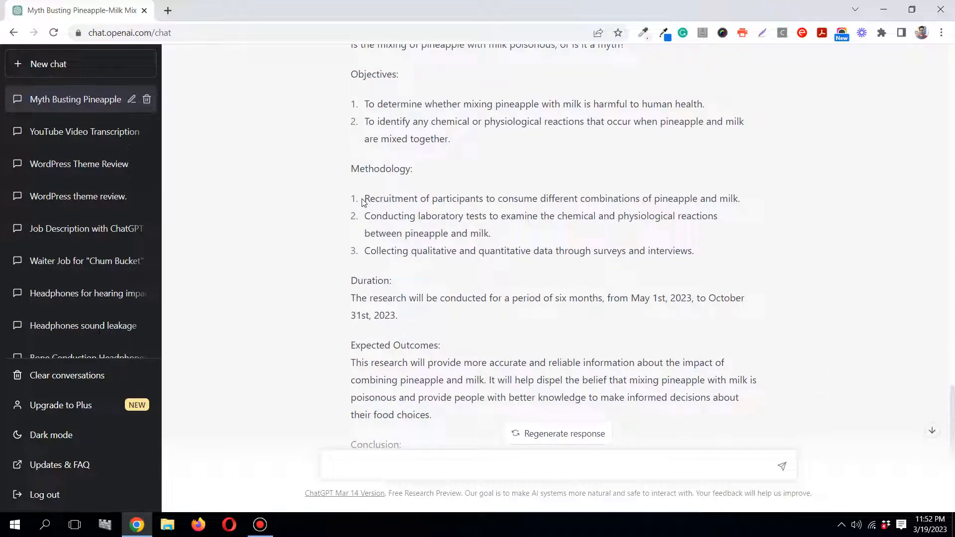
pyautogui.moveTo(364, 198); pyautogui.dragTo(553, 198)
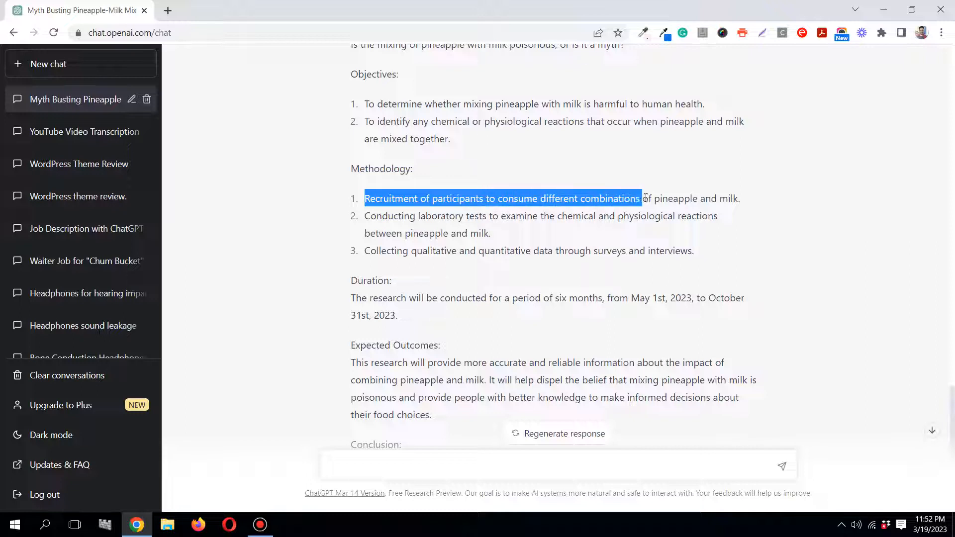
pyautogui.click(575, 216)
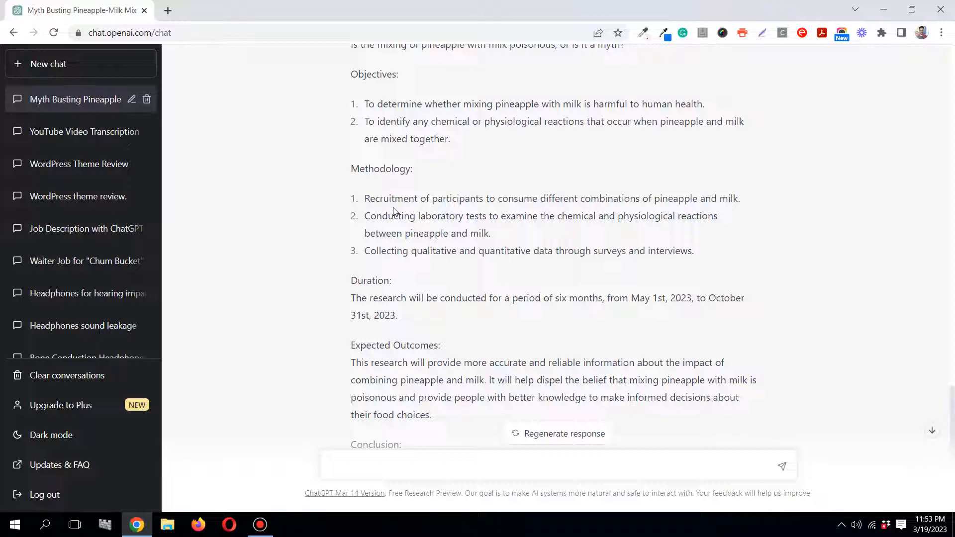
pyautogui.doubleClick(373, 216)
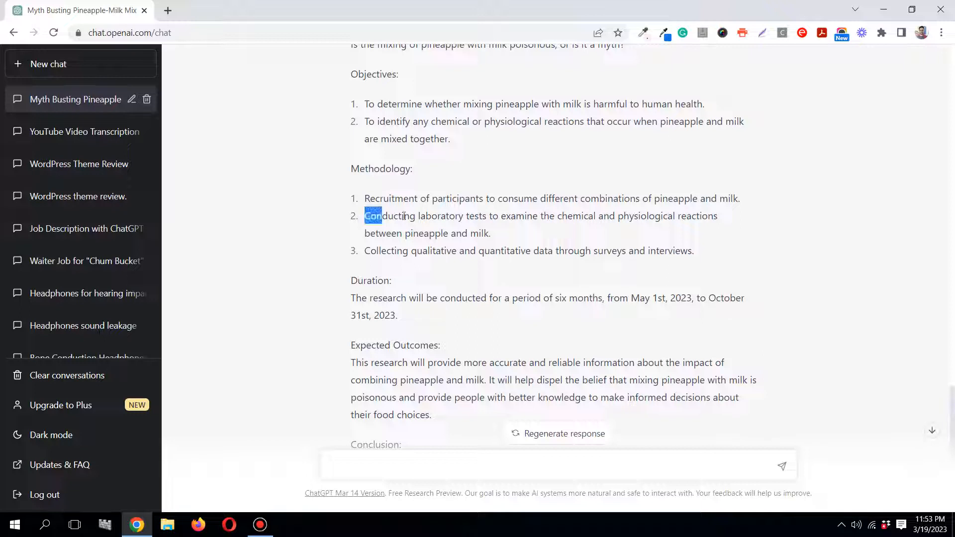
pyautogui.click(645, 232)
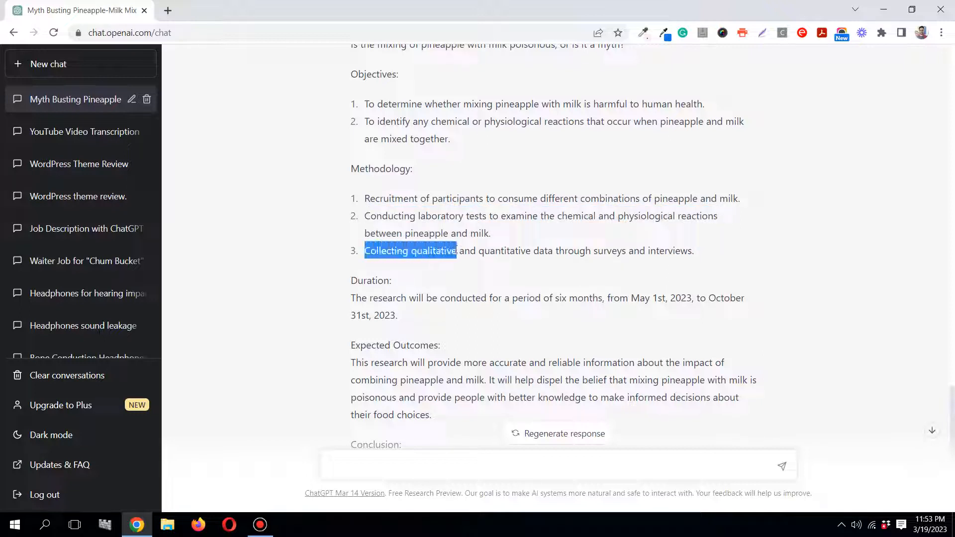
pyautogui.moveTo(455, 250); pyautogui.dragTo(531, 251)
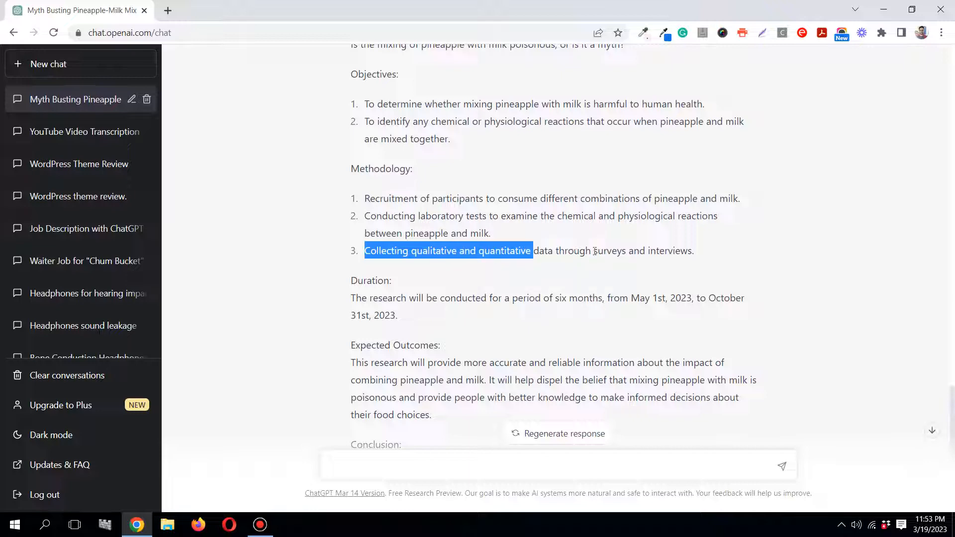
pyautogui.doubleClick(655, 251)
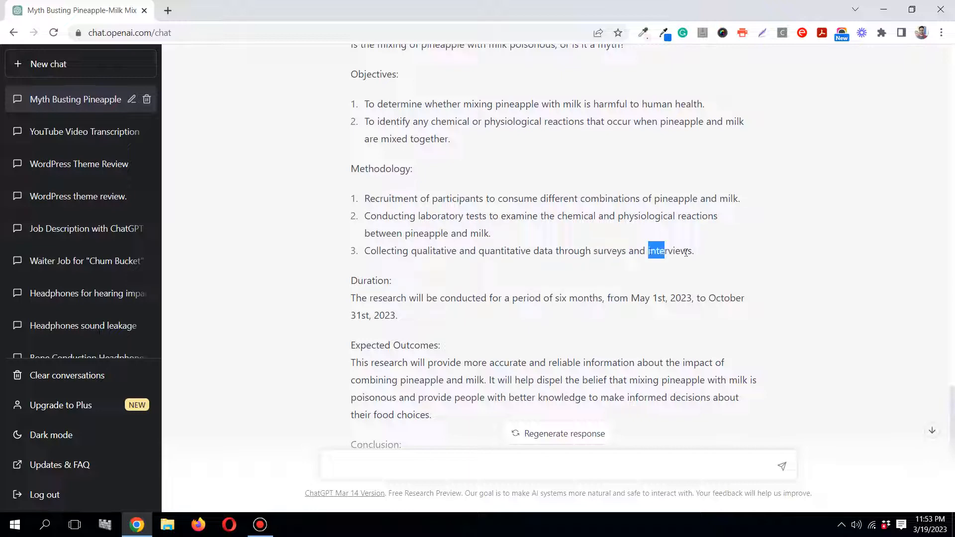
pyautogui.scroll(-3)
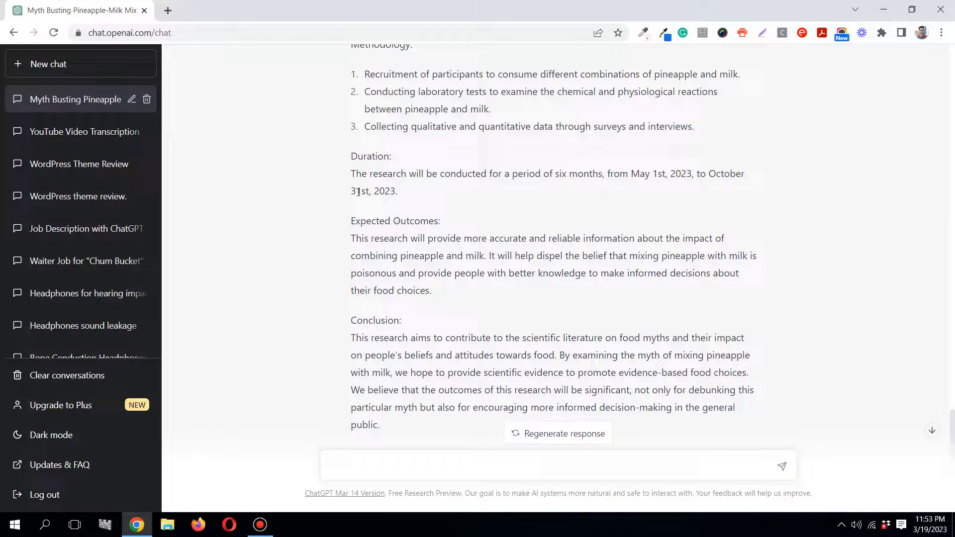
pyautogui.moveTo(403, 220)
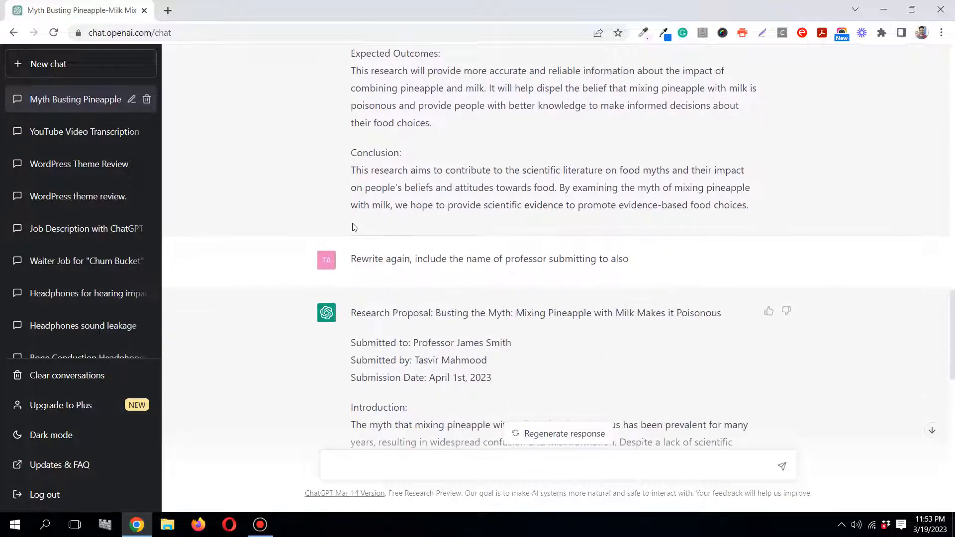
pyautogui.scroll(-3)
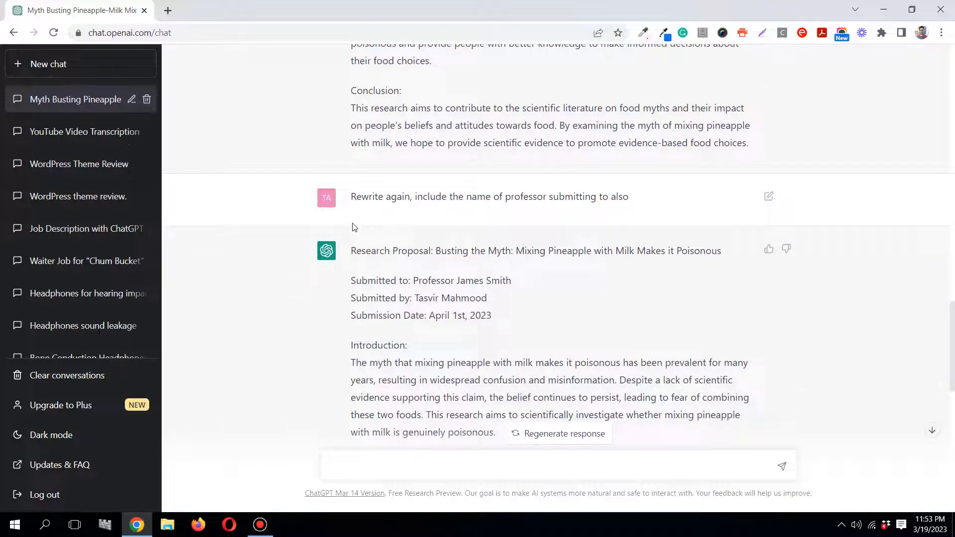
pyautogui.scroll(-3)
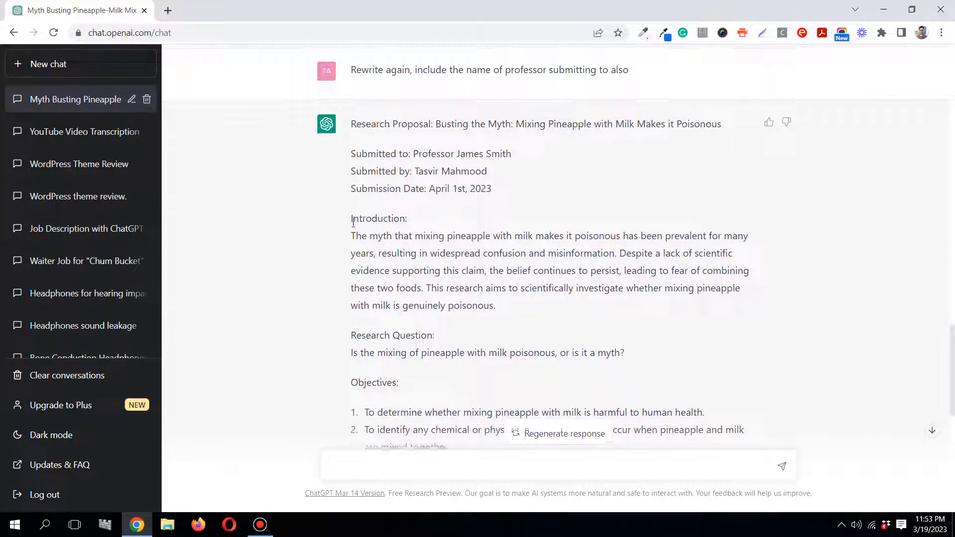
pyautogui.scroll(-3)
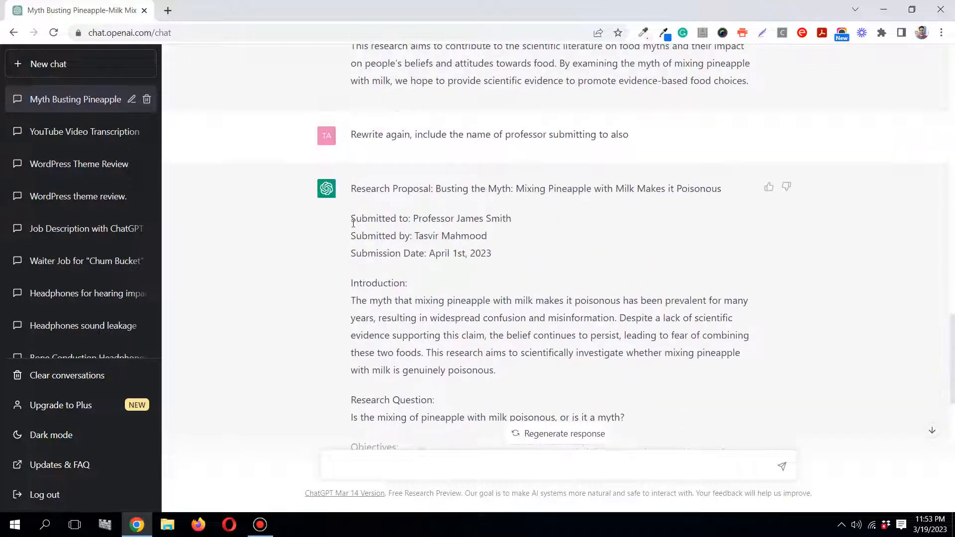
pyautogui.scroll(-3)
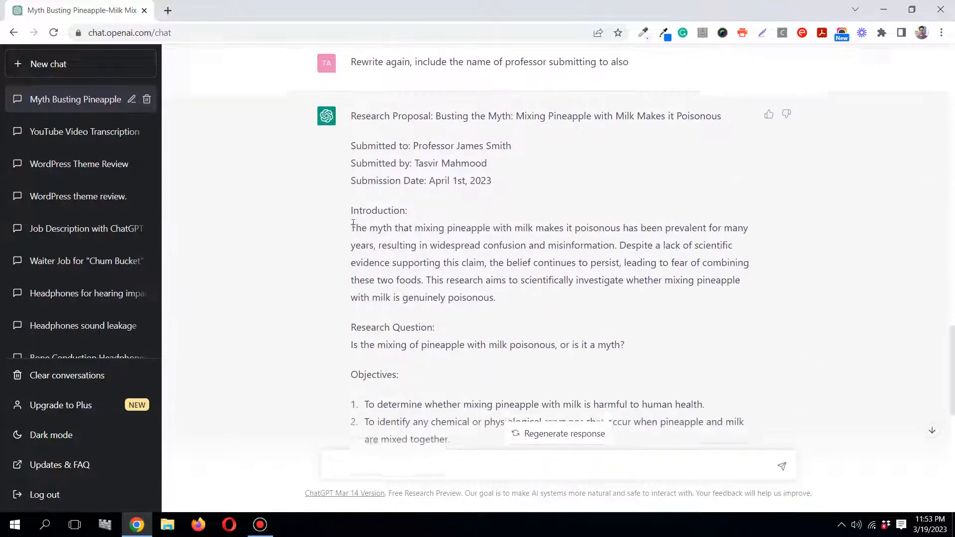